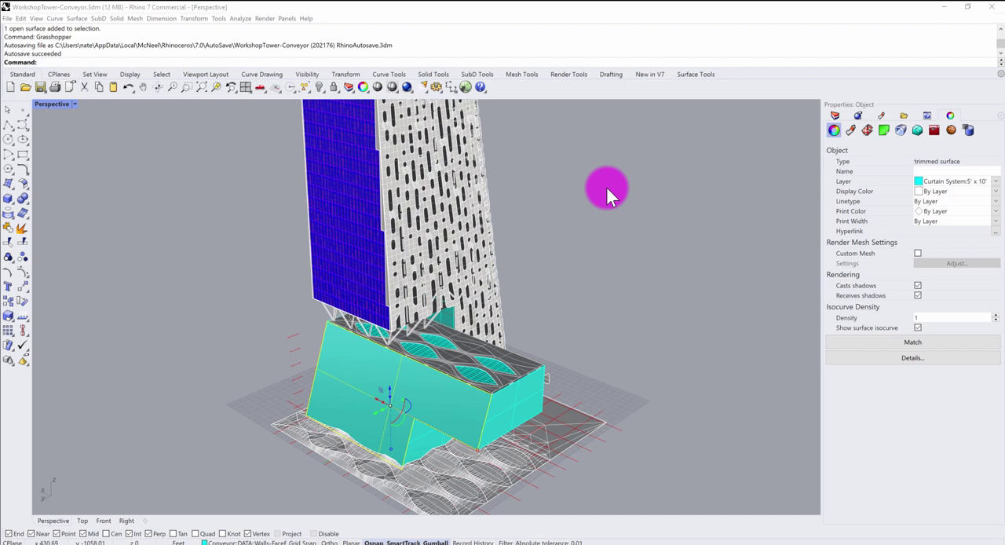
mouse_move(565, 298)
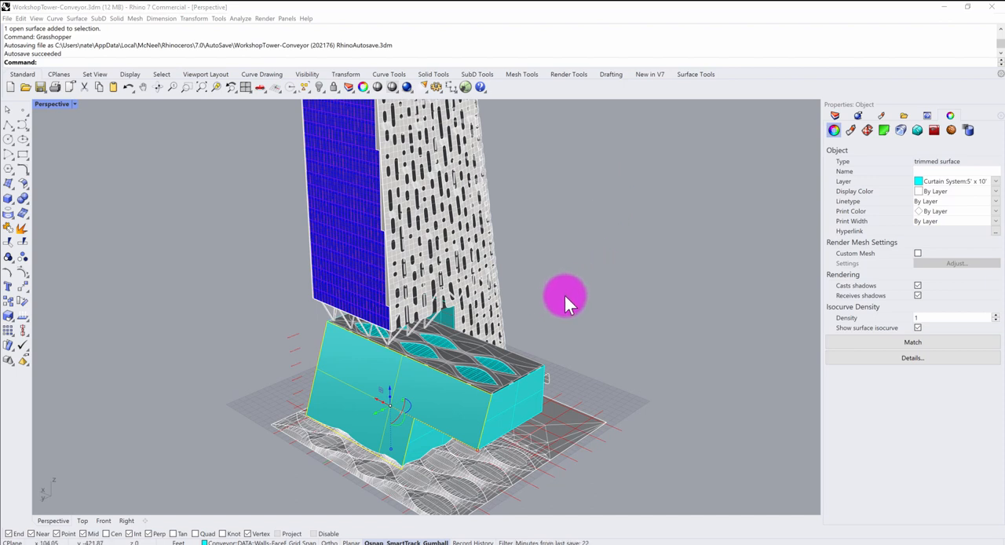
mouse_move(575, 309)
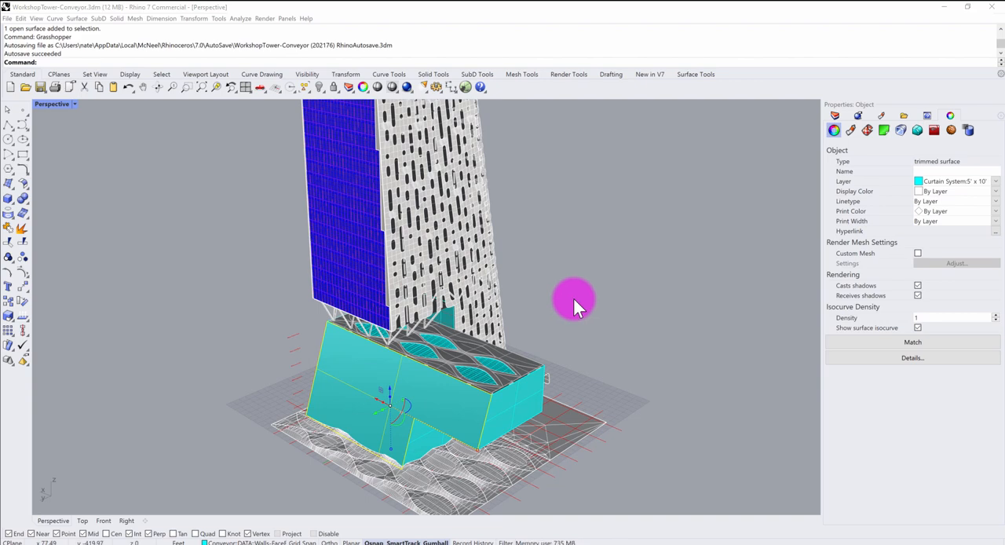
Step: Inspect the adaptive component and Conveyor write nodes, then set the Boolean Toggle to True
left_click_drag(573, 302, 573, 314)
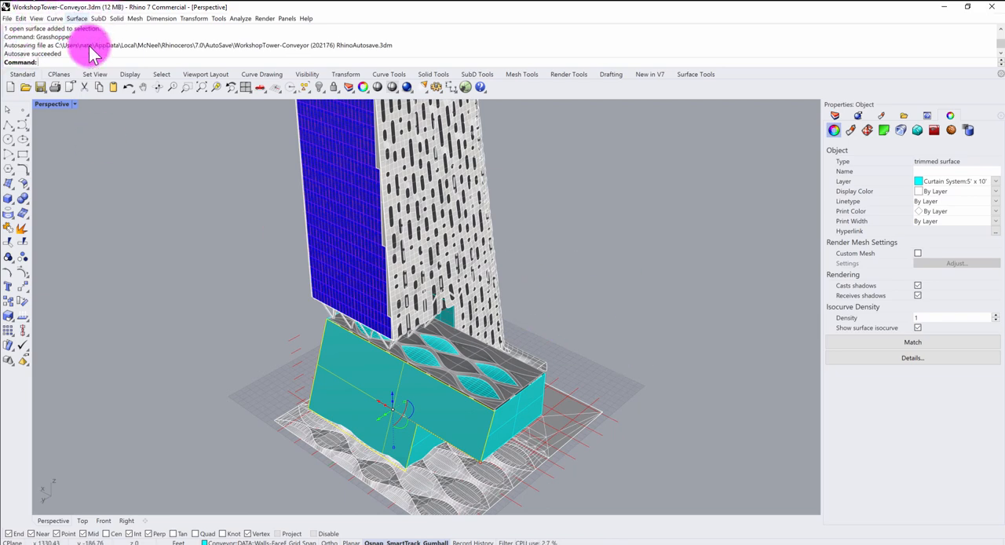
mouse_move(161, 85)
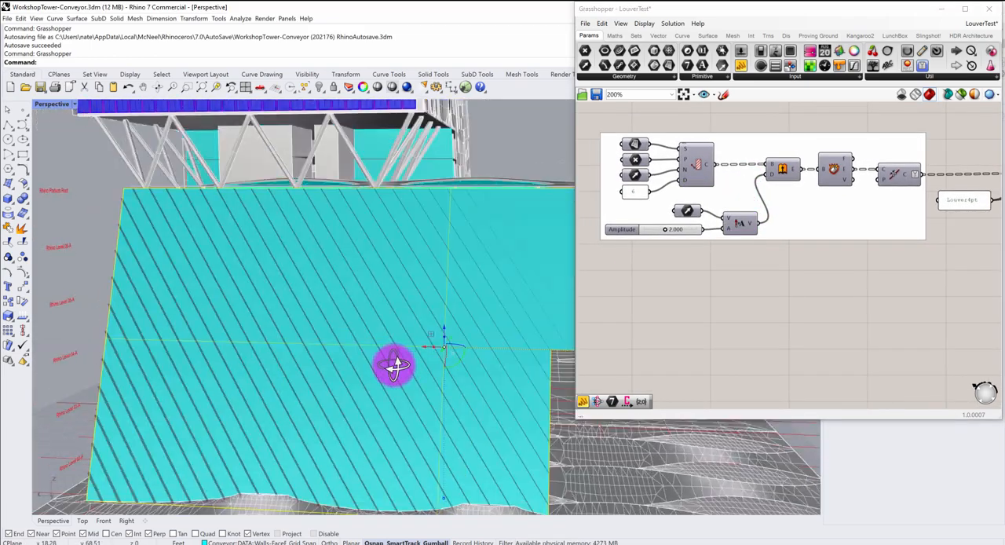
left_click_drag(396, 364, 411, 185)
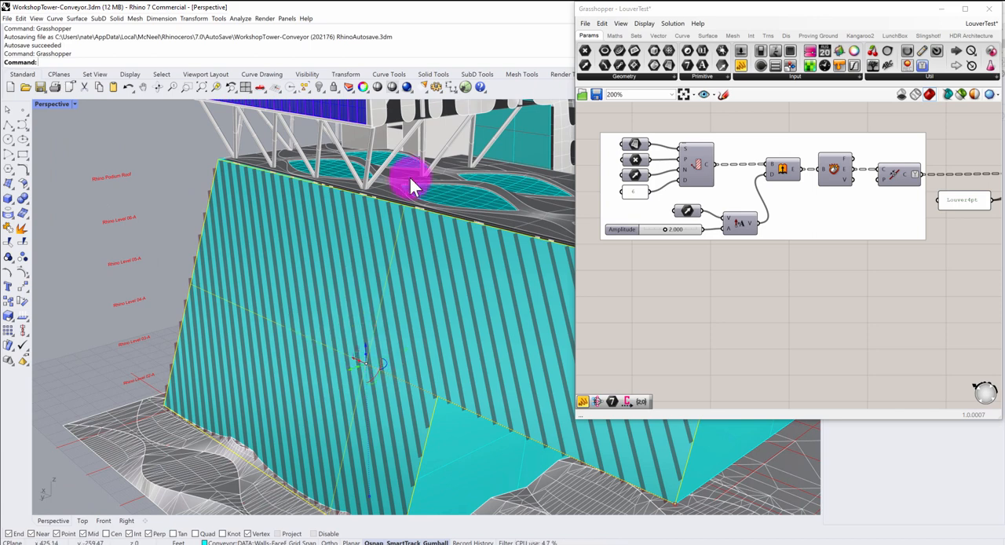
mouse_move(779, 291)
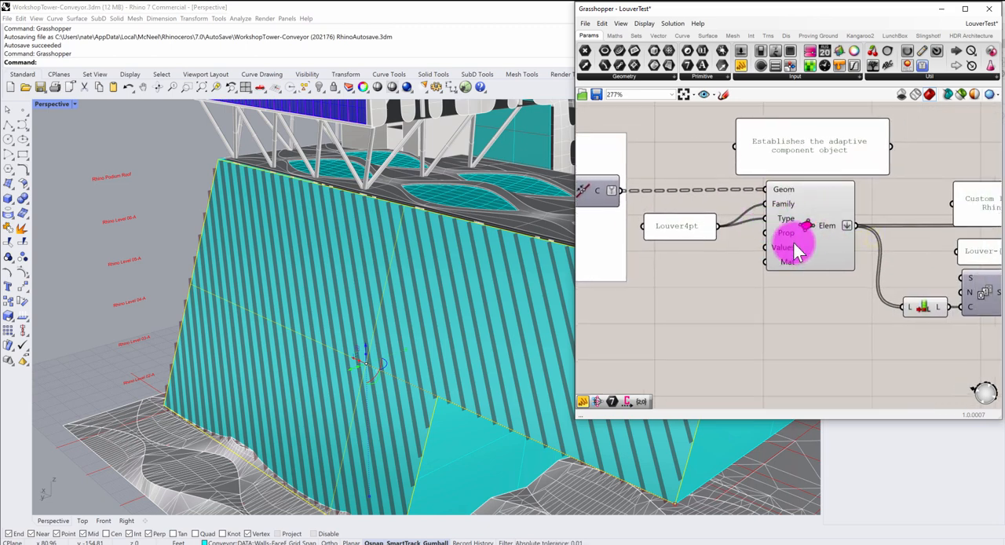
mouse_move(813, 219)
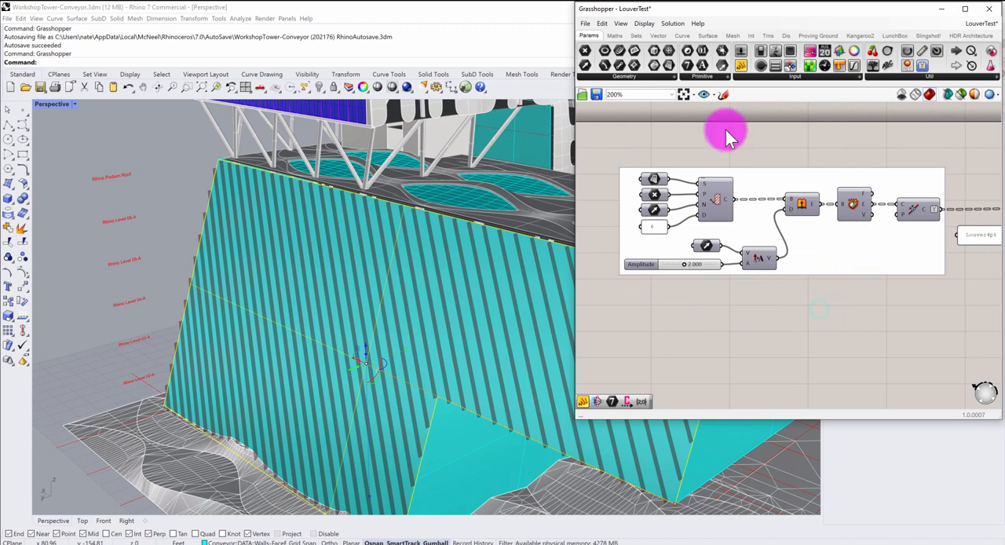
mouse_move(883, 298)
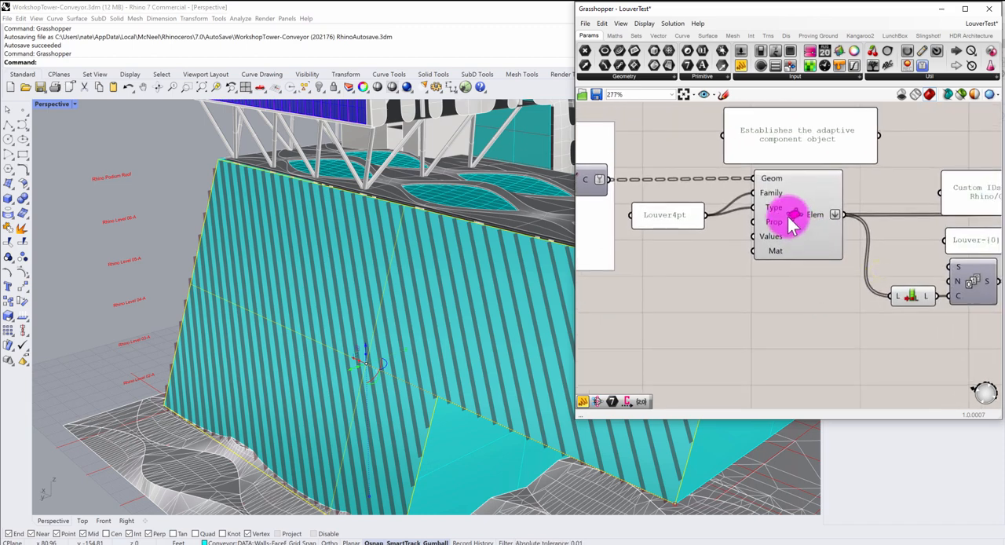
mouse_move(797, 218)
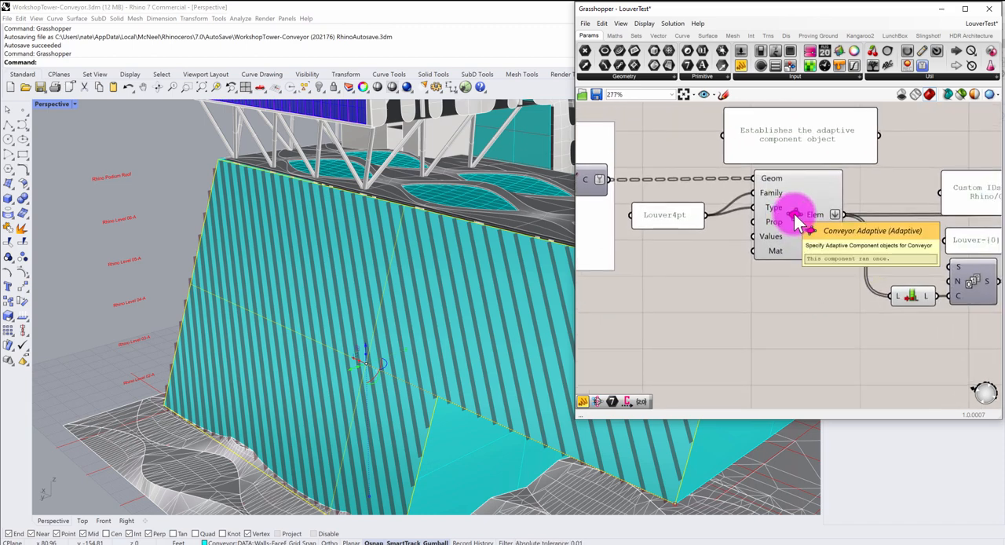
mouse_move(798, 220)
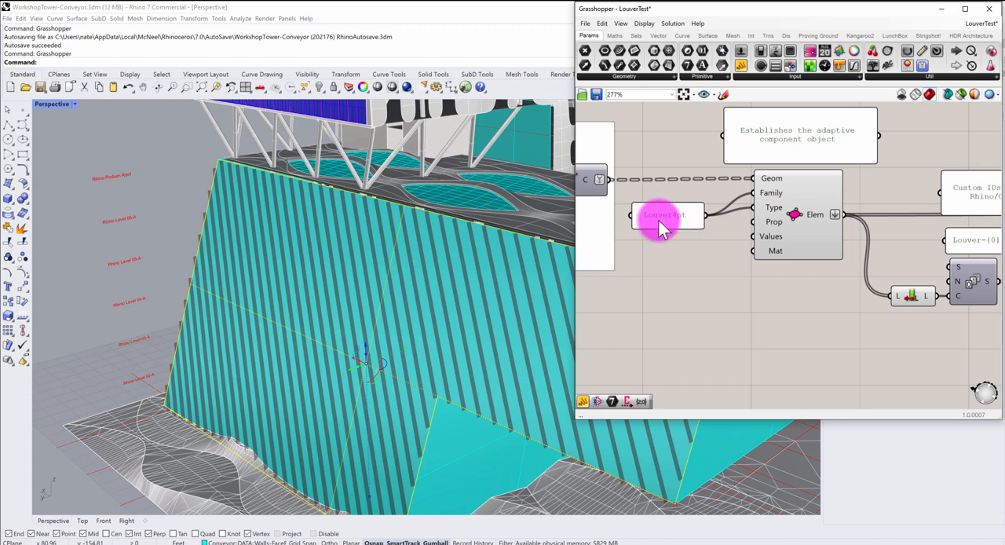
mouse_move(791, 233)
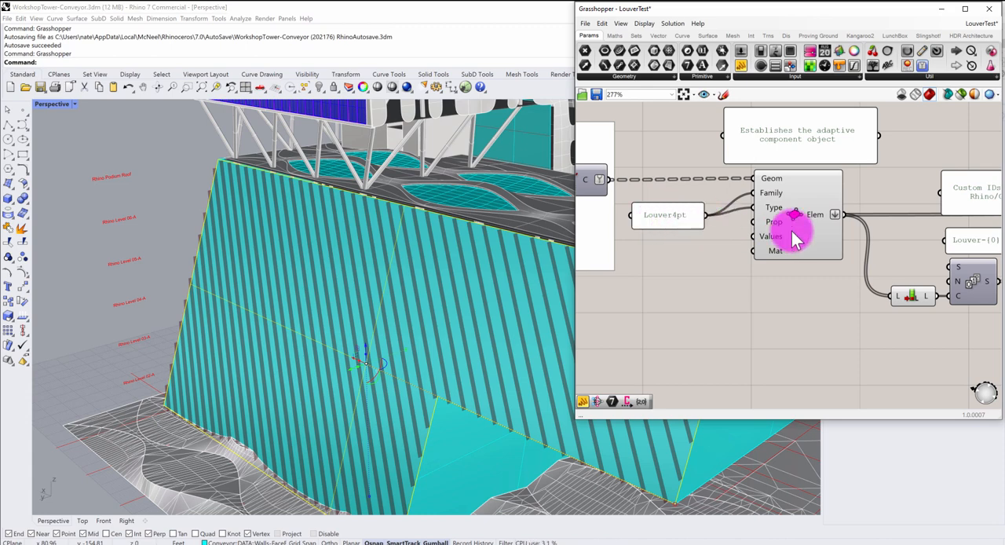
scroll("down", 3)
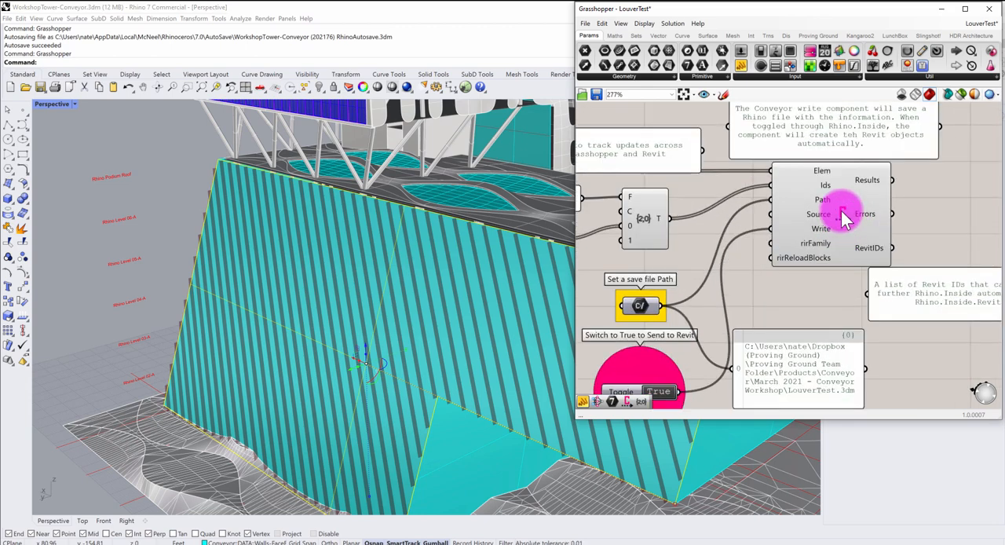
mouse_move(841, 217)
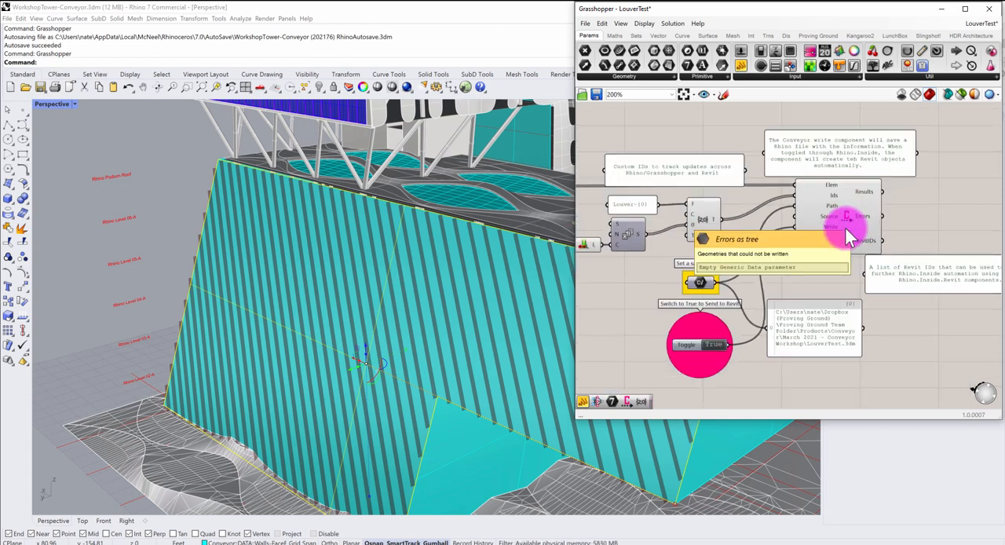
mouse_move(719, 382)
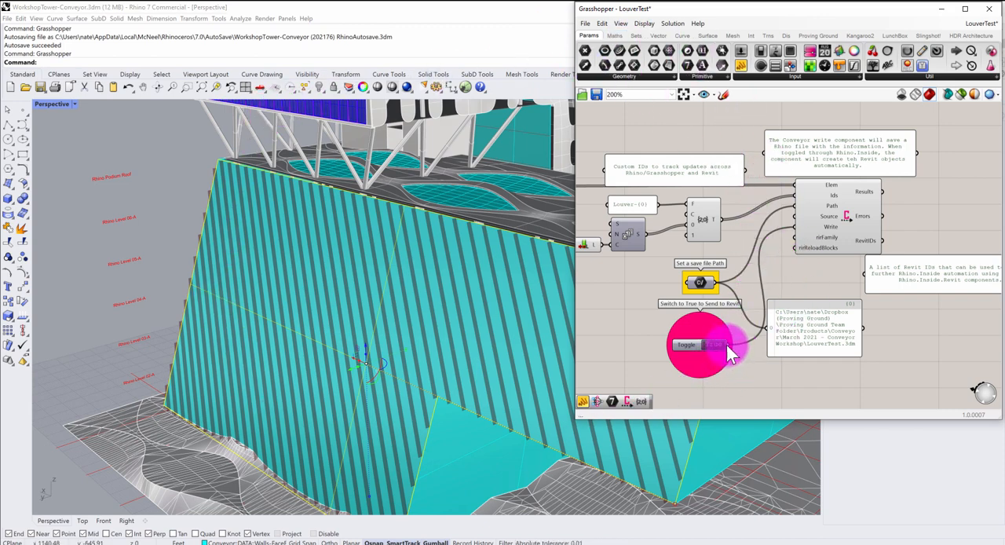
scroll("down", 3)
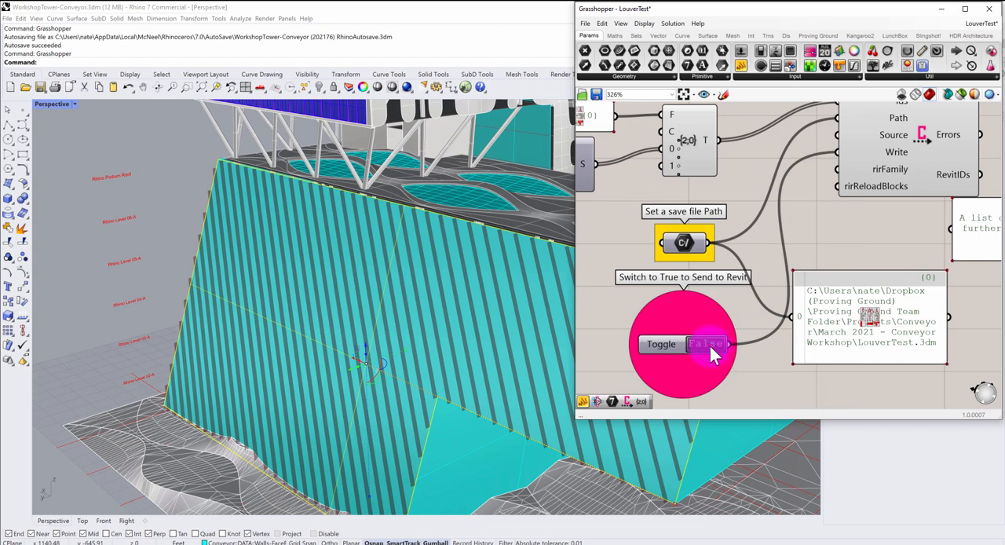
left_click(707, 344)
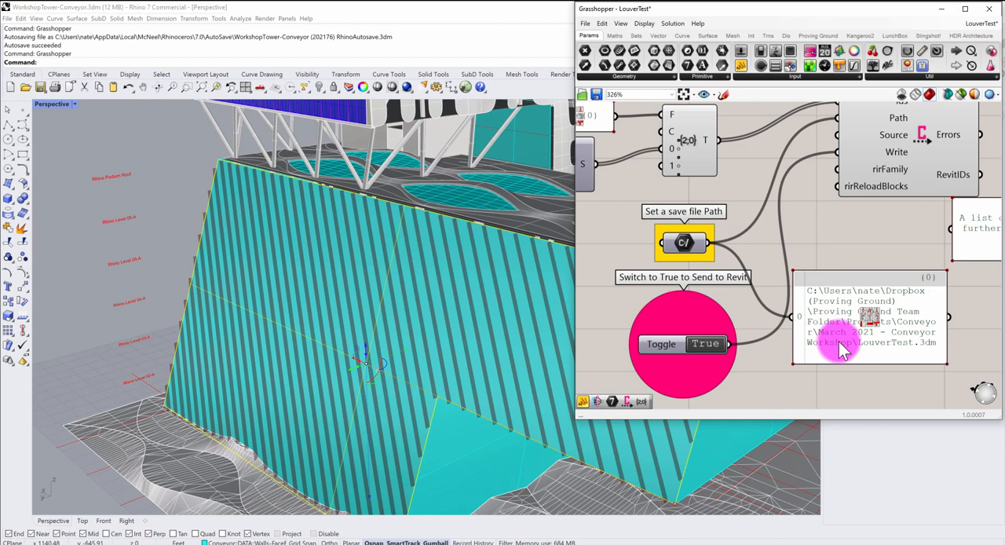
mouse_move(740, 302)
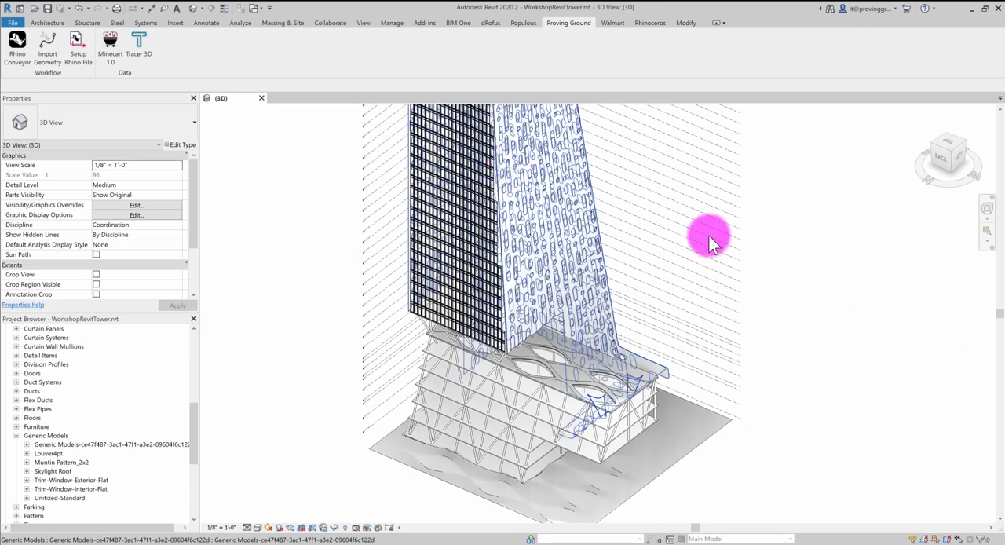
Step: Orbit the Revit 3D view toward the lower braced block and its curved roof
left_click_drag(707, 239, 754, 250)
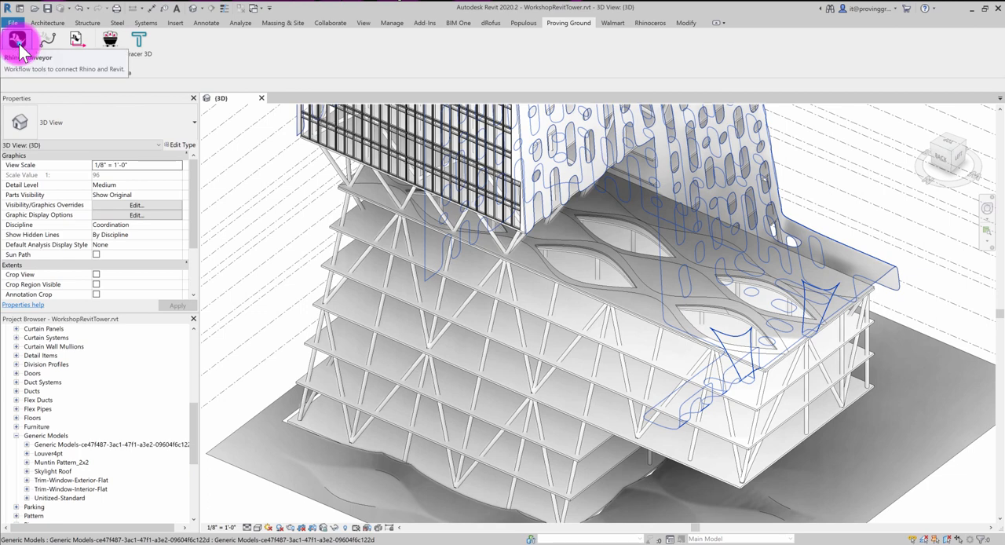
Step: Load the LouverTest.3dm objects through the Conveyor panel, answering Yes to replace existing louvers
left_click(19, 41)
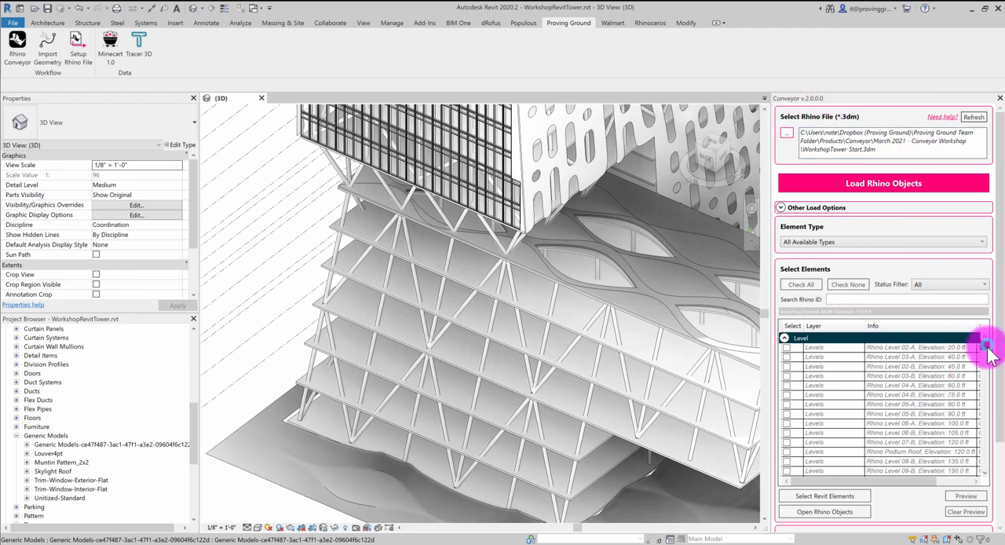
scroll("down", 3)
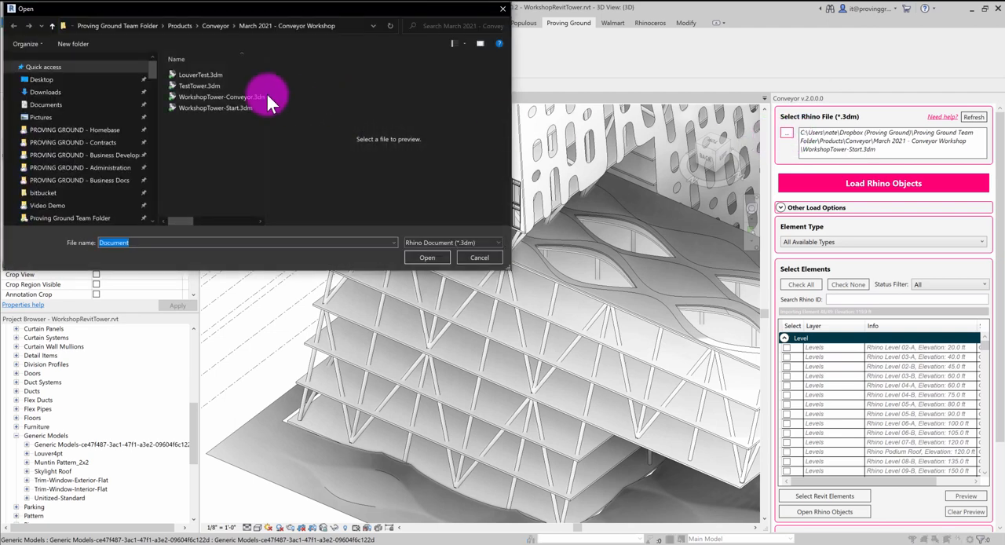
mouse_move(208, 74)
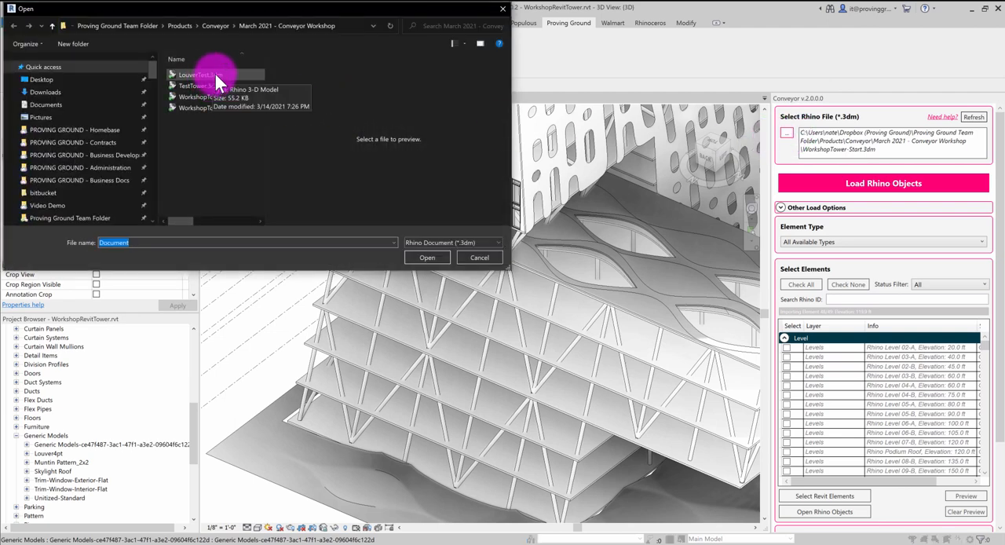
left_click(194, 73)
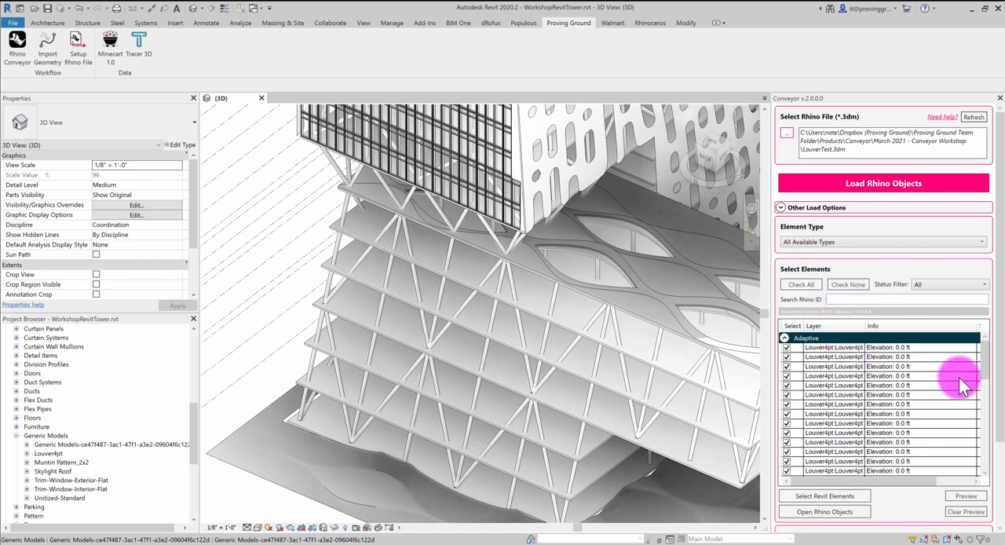
scroll("down", 3)
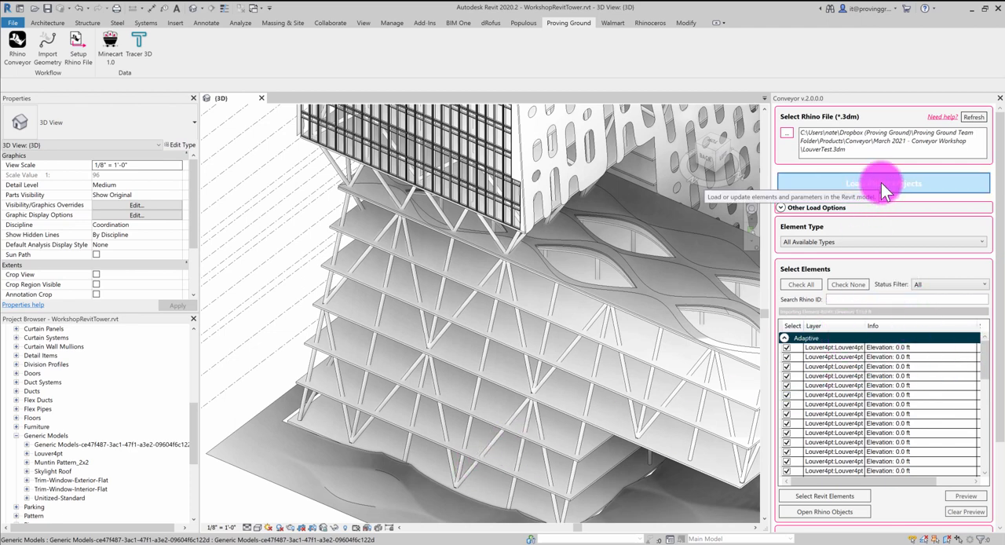
left_click(882, 182)
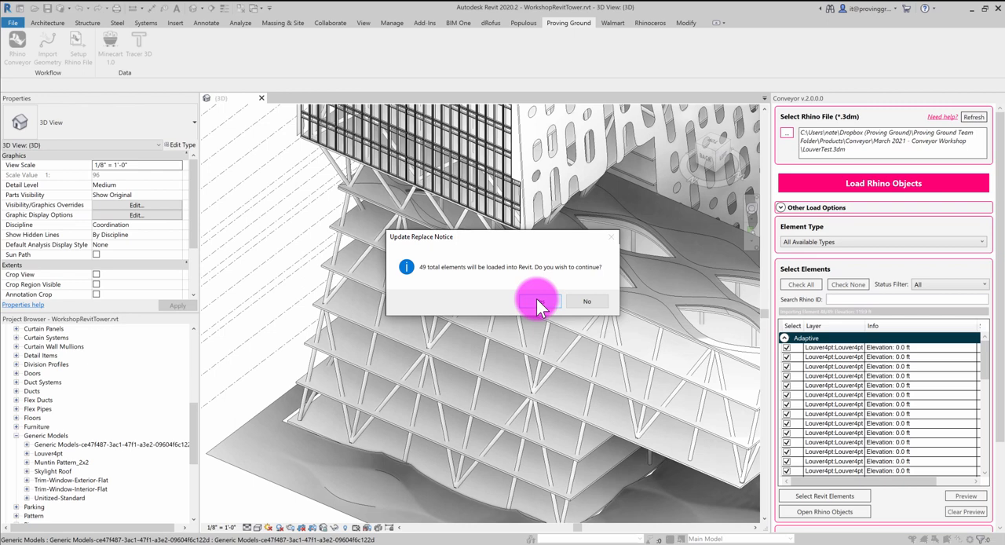
left_click(537, 301)
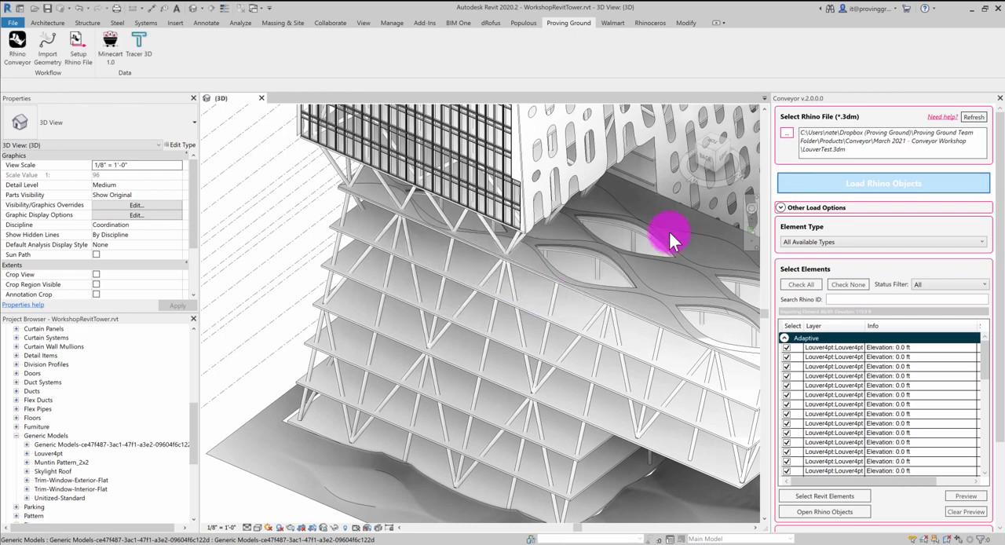
left_click(883, 182)
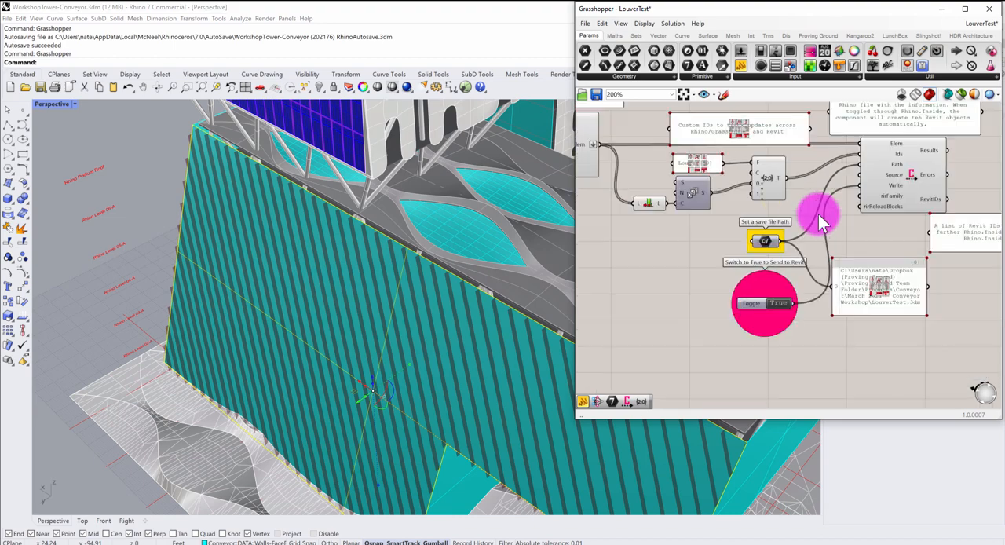
scroll("down", 3)
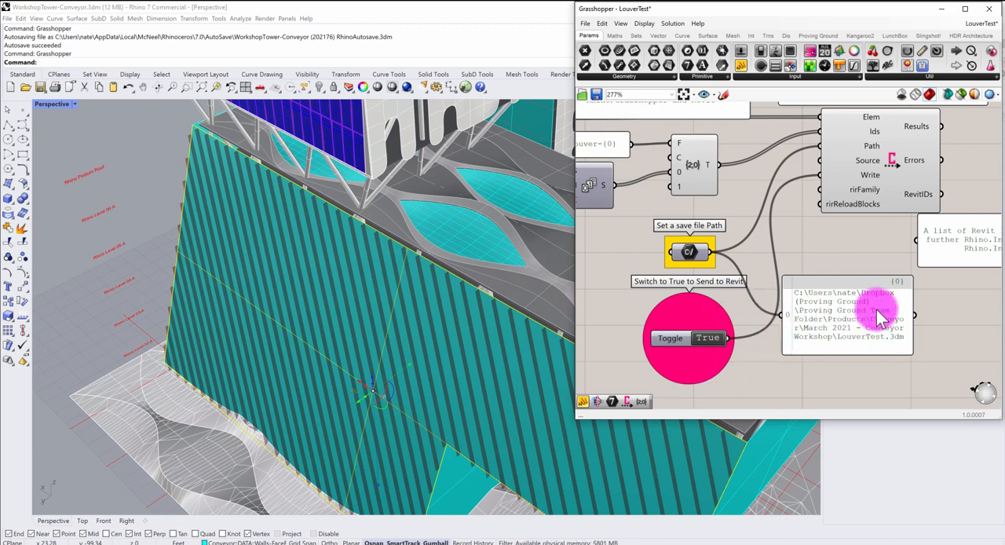
mouse_move(557, 518)
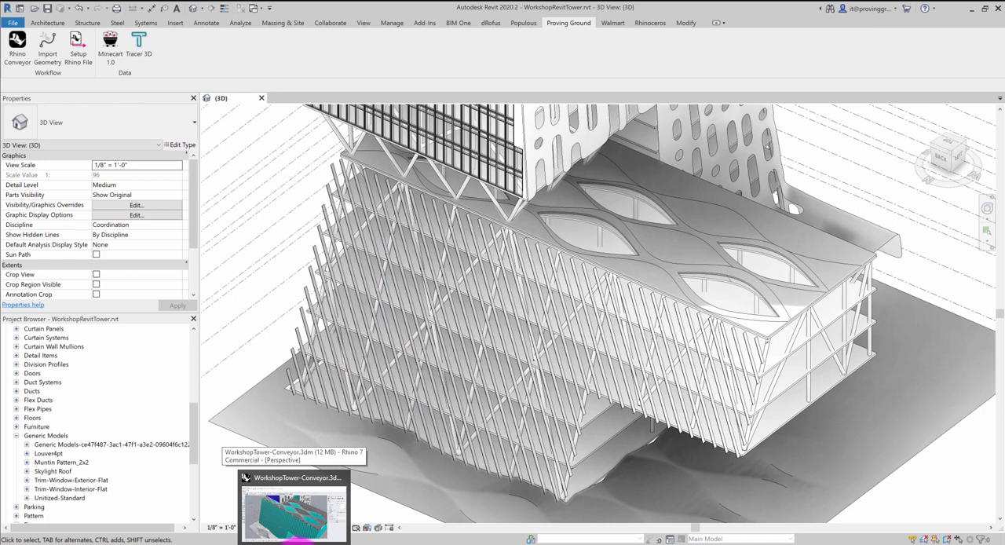
Step: Select one facade louver and extend to all its instances in the entire project
left_click(493, 336)
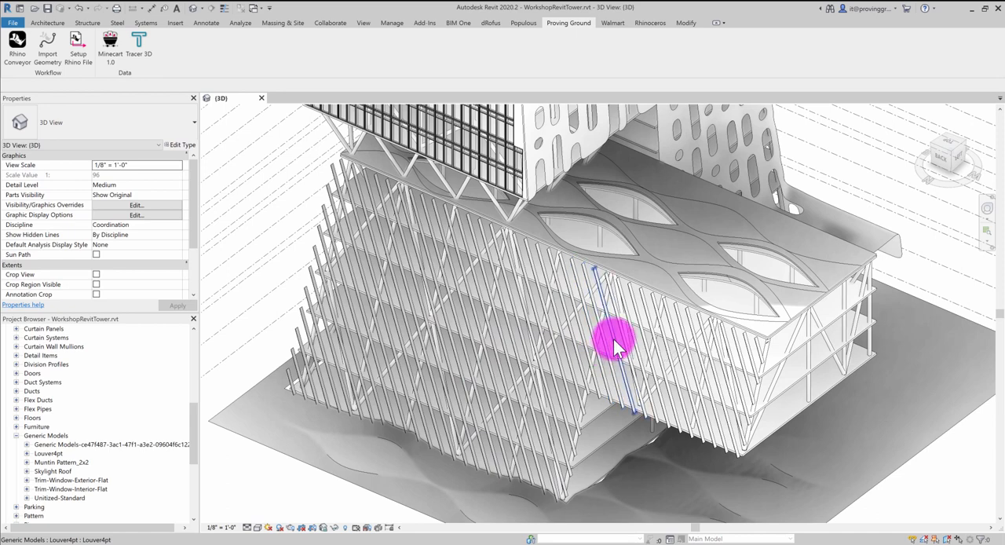
left_click(616, 347)
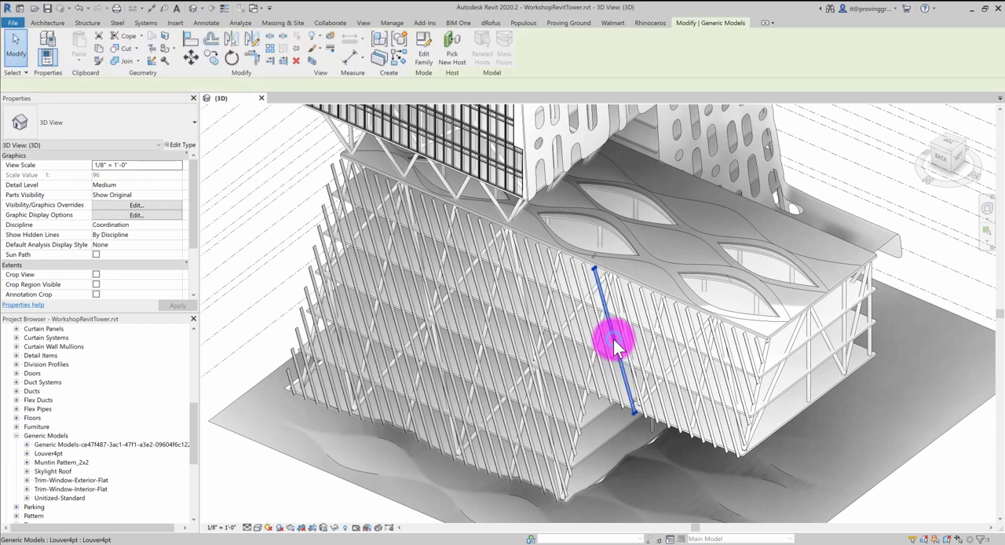
right_click(614, 347)
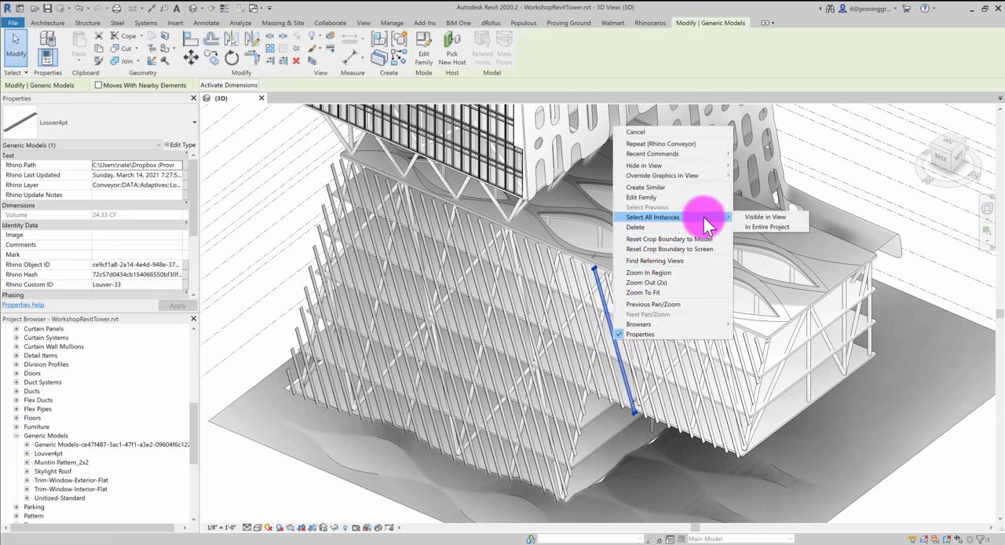
mouse_move(766, 227)
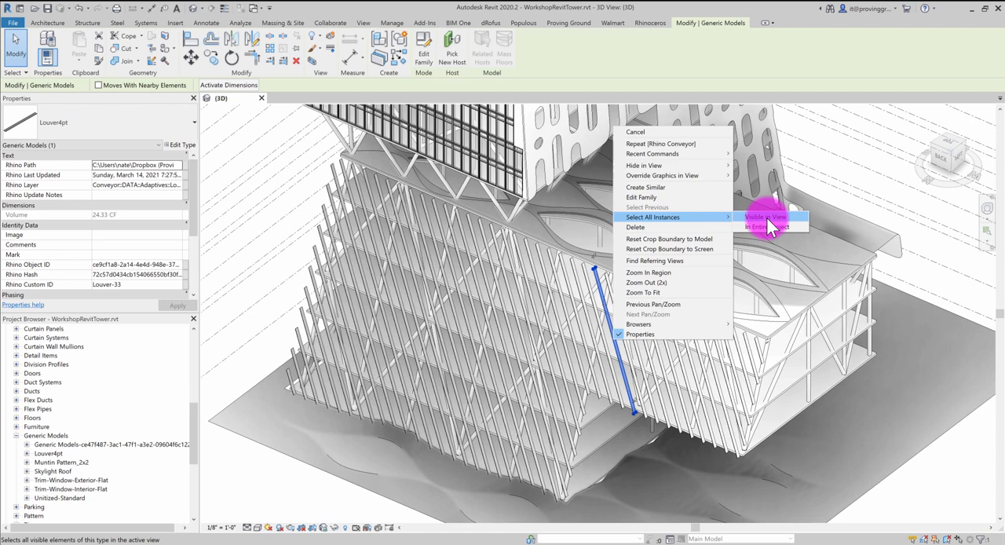
mouse_move(782, 223)
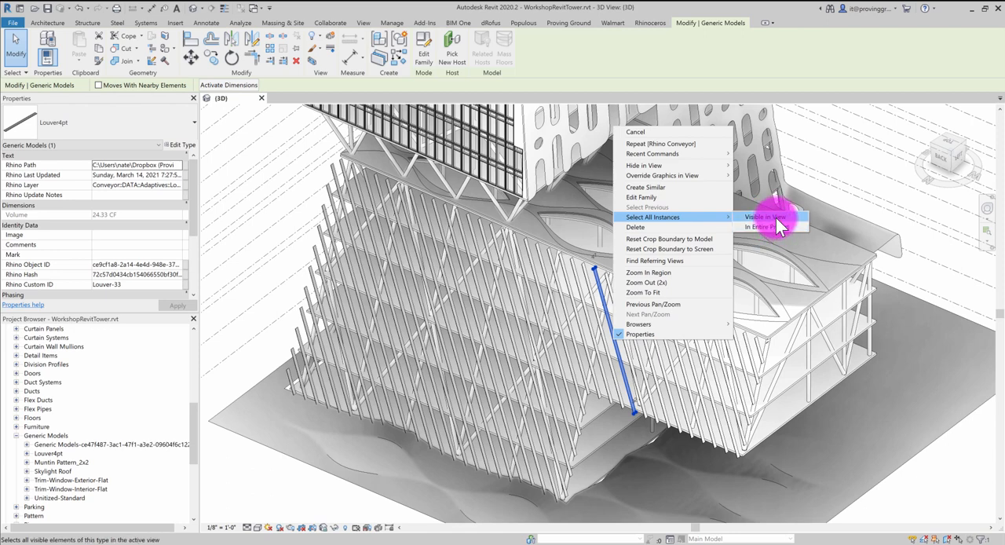
left_click(769, 217)
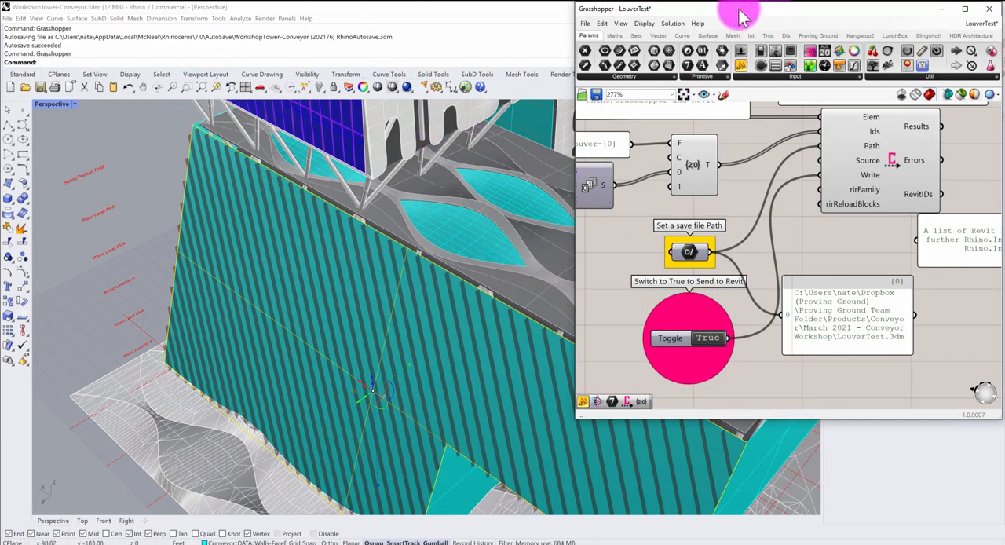
left_click(707, 338)
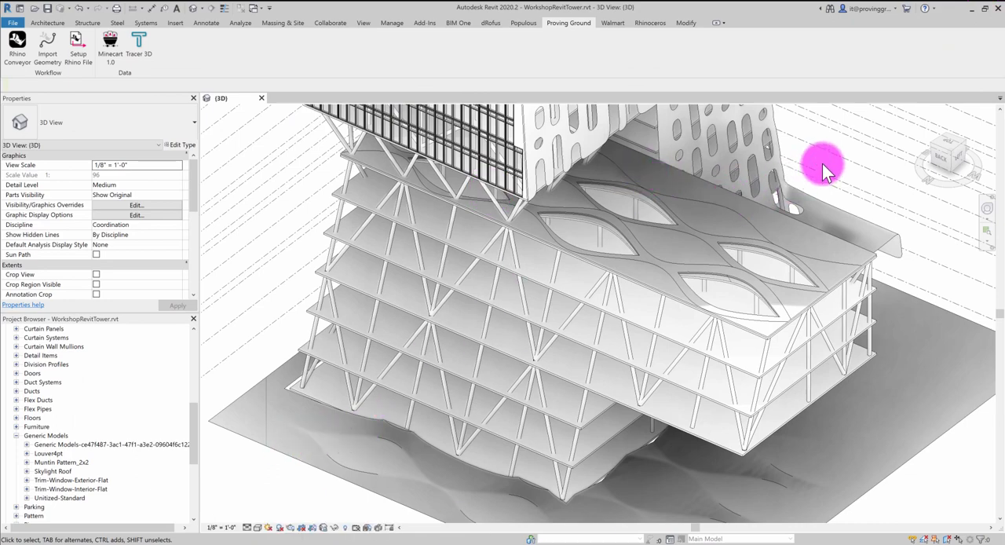
Step: Launch Rhino inside Revit from the Add-Ins > Rhinoceros ribbon
left_click_drag(824, 165, 754, 220)
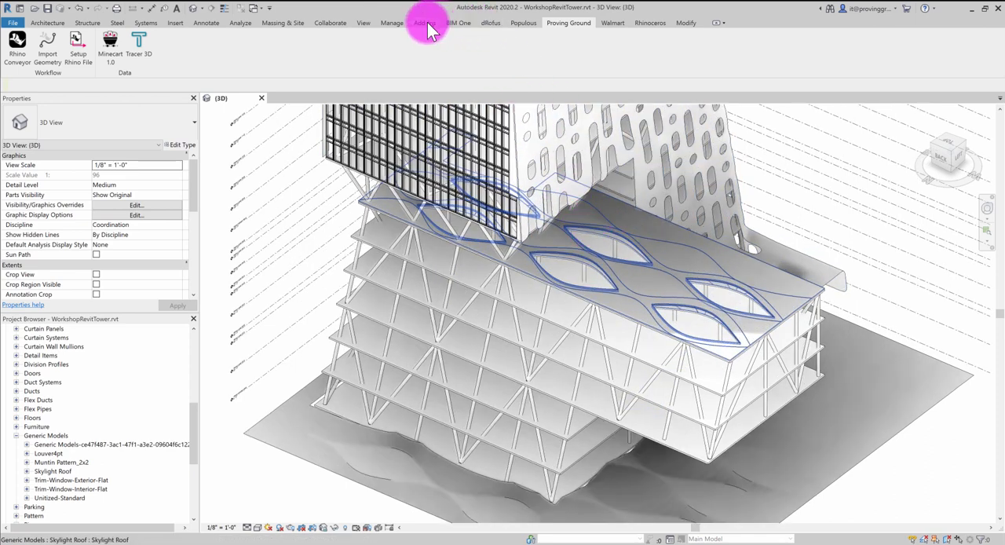
left_click(421, 22)
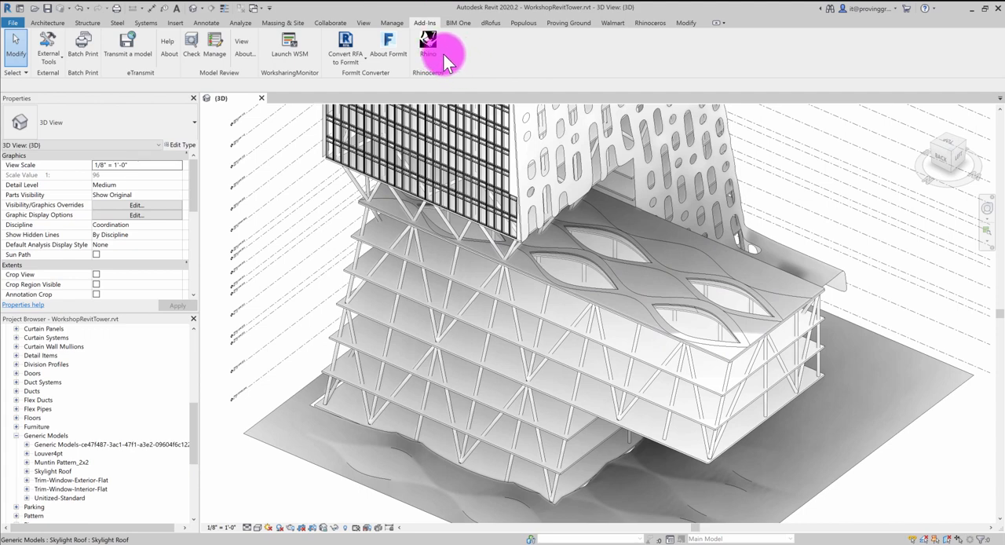
mouse_move(401, 22)
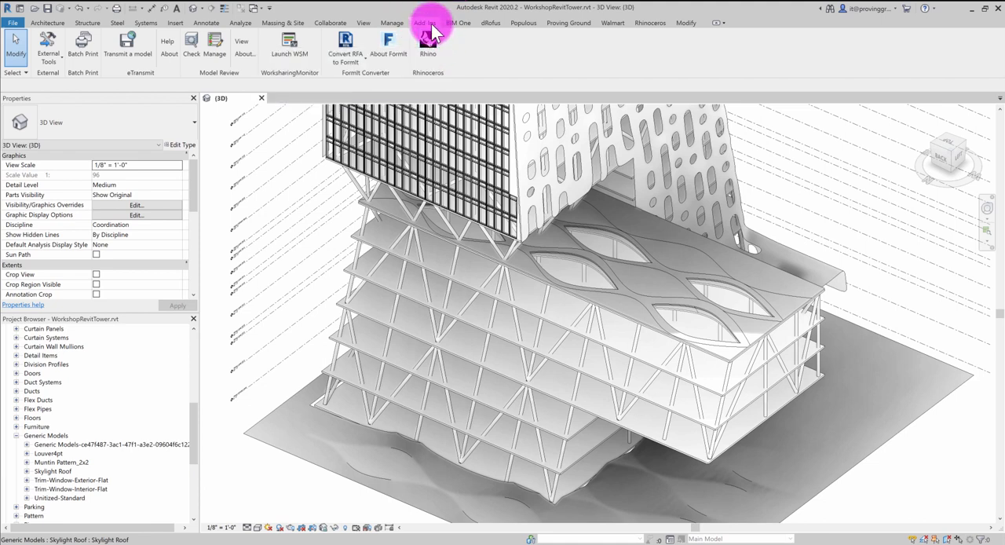
mouse_move(427, 44)
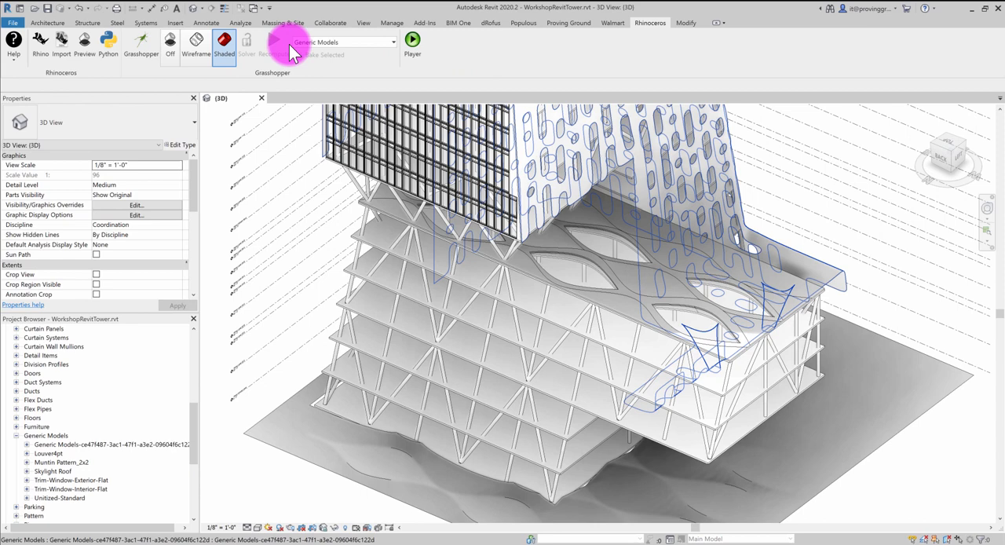
mouse_move(277, 37)
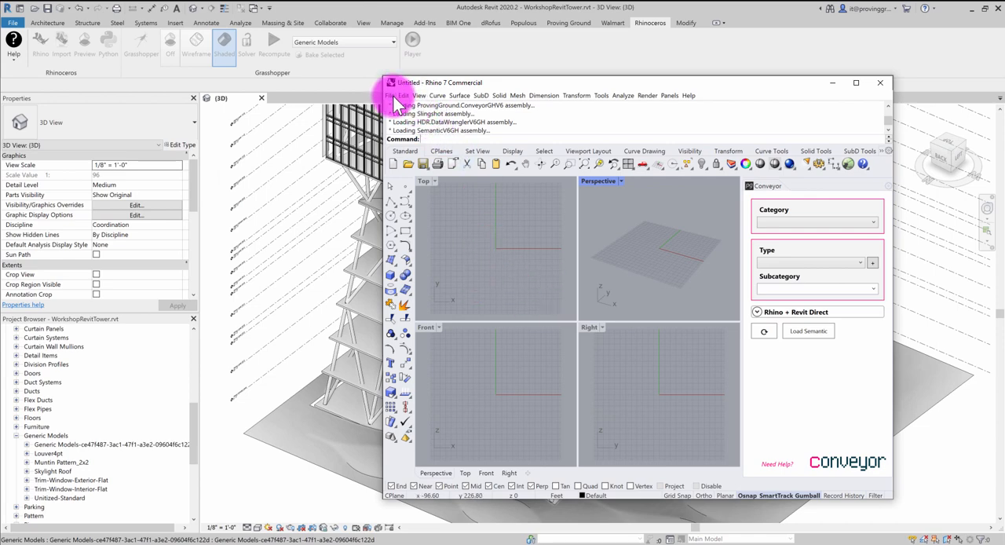
Step: Open the WorkshopTower-Conveyor.3dm model in the Revit-hosted Rhino
left_click(388, 94)
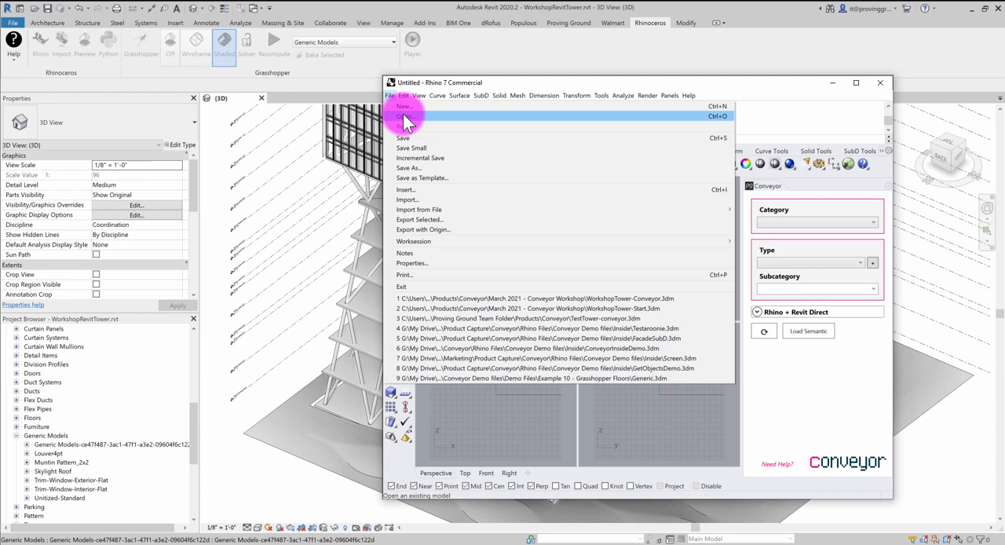
left_click(402, 116)
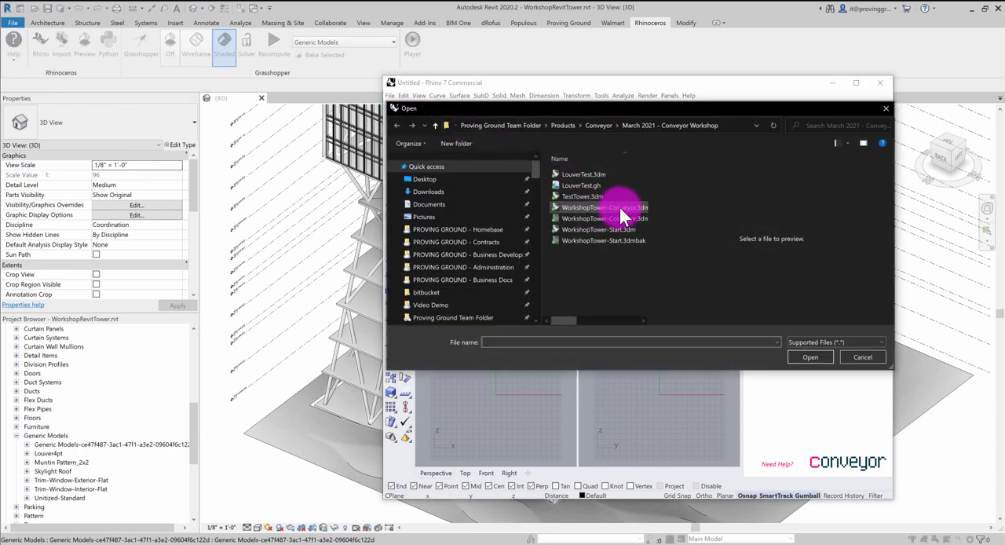
left_click(601, 207)
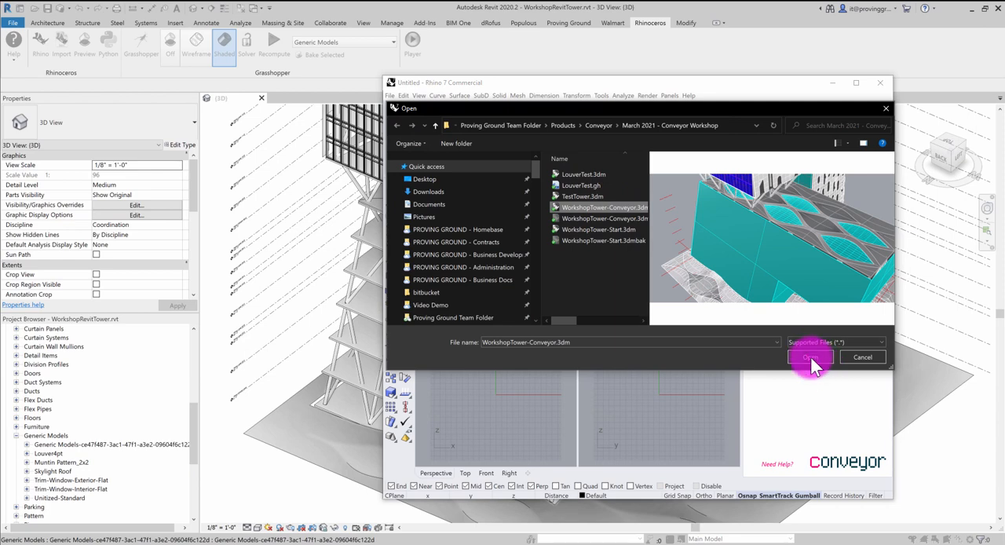
left_click(810, 357)
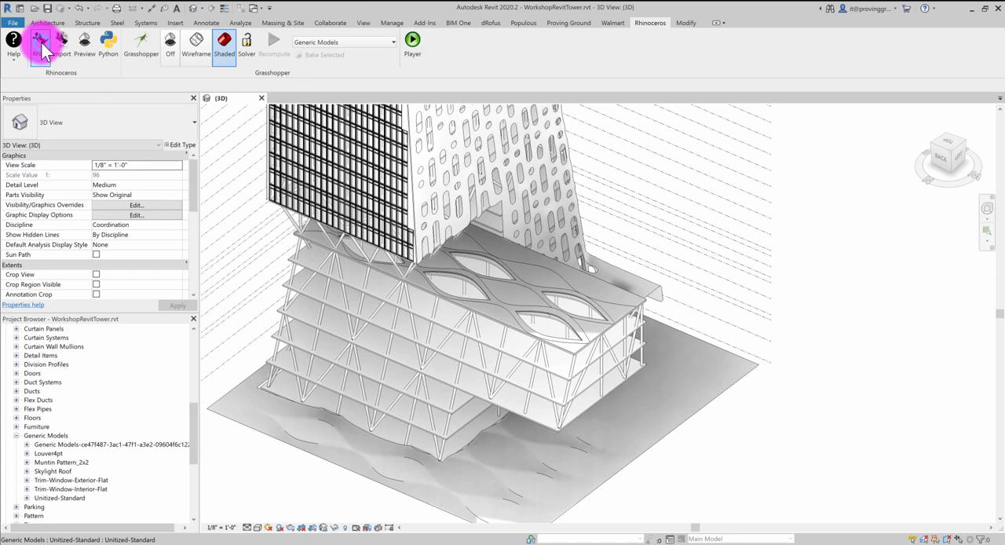
Step: Launch Grasshopper from the Rhinoceros ribbon and open the LouverTest definition
left_click(41, 38)
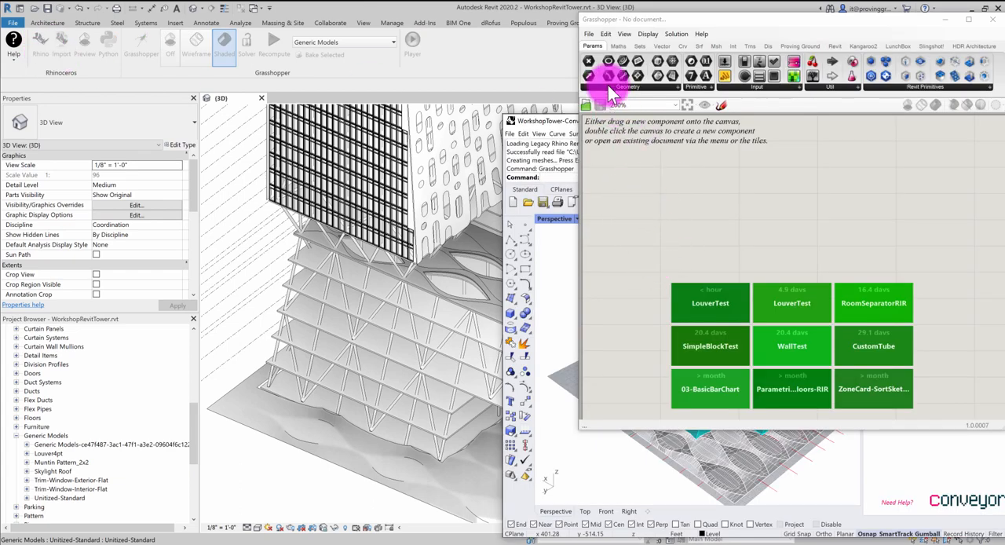
left_click(591, 34)
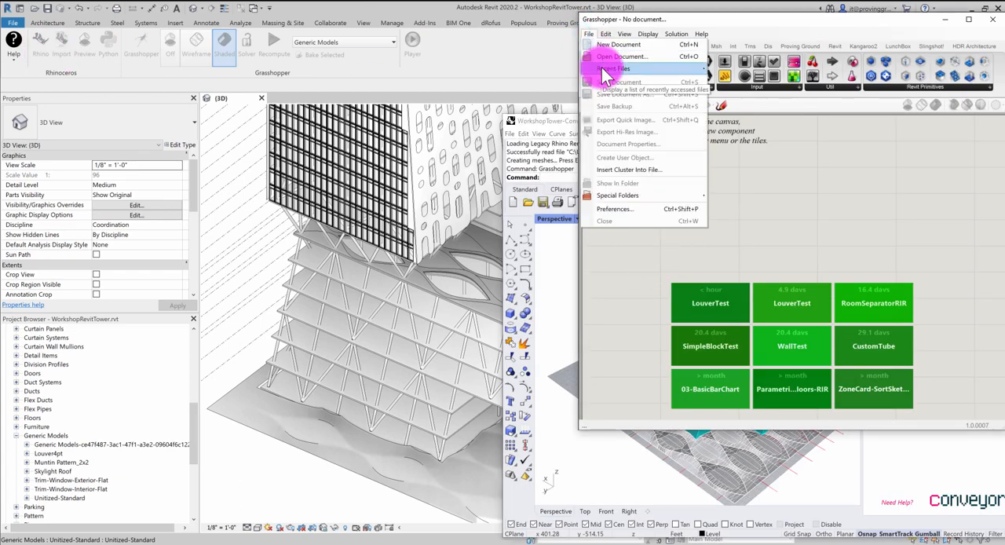
left_click(616, 70)
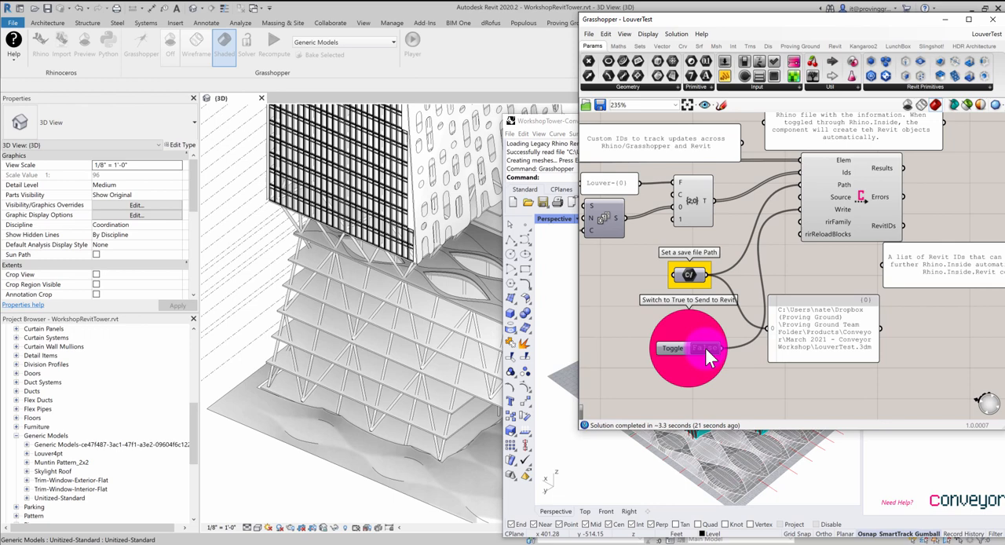
Step: Flip the Write toggle to True so the adaptive louvers reappear on the podium facade
left_click(704, 349)
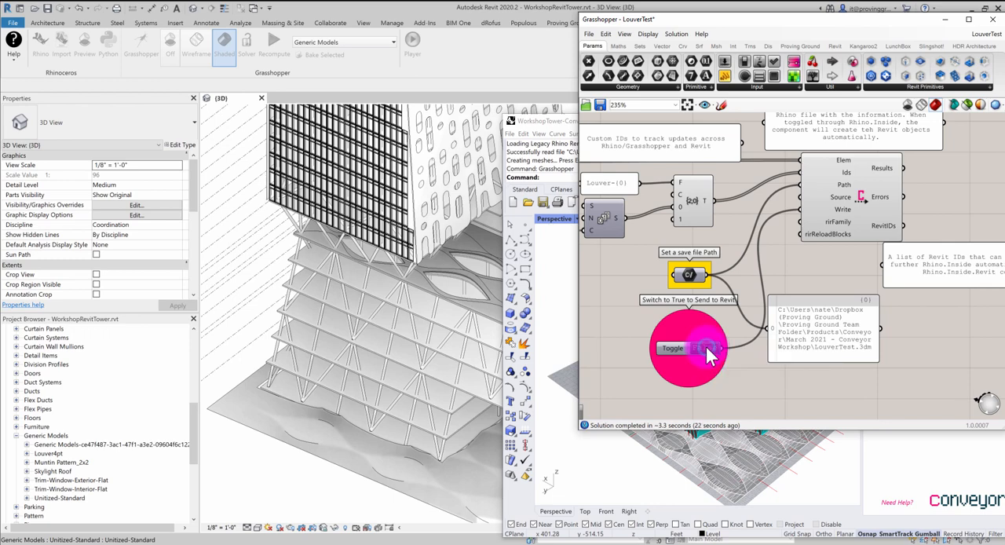
left_click(704, 348)
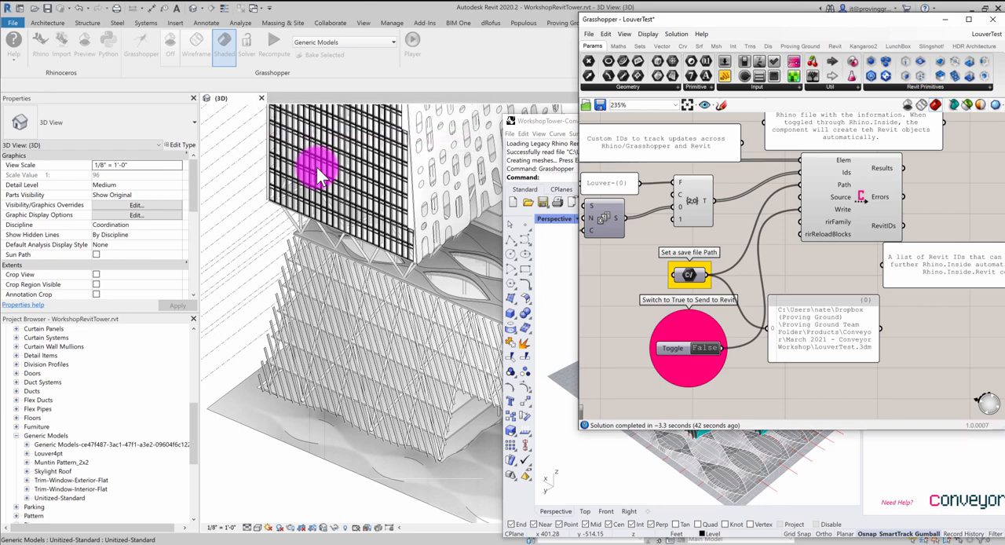
left_click(704, 348)
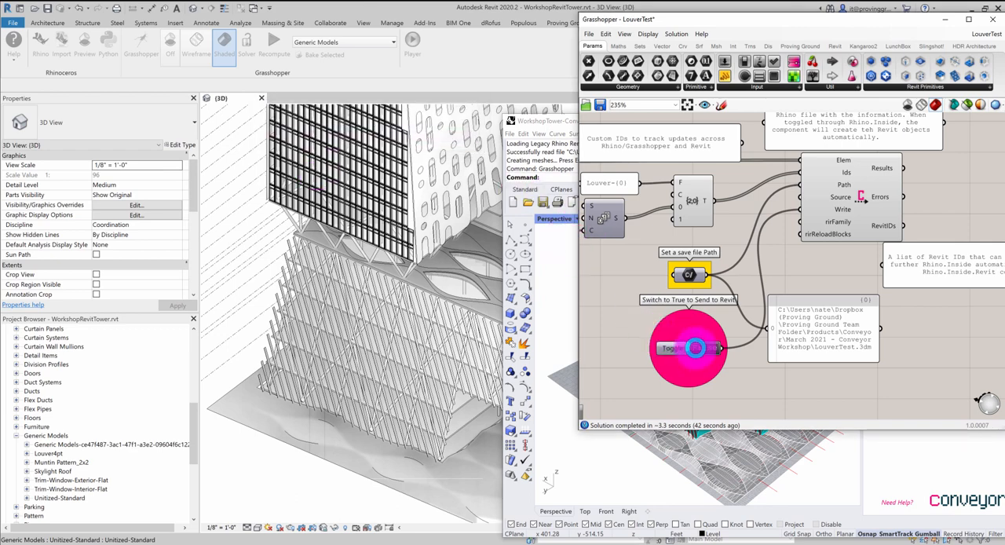
left_click(689, 348)
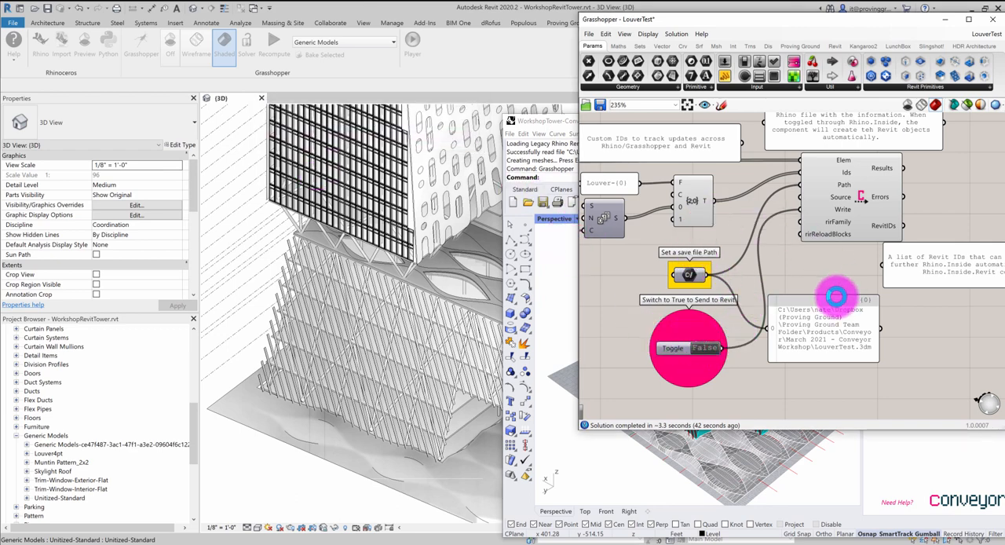
left_click(707, 349)
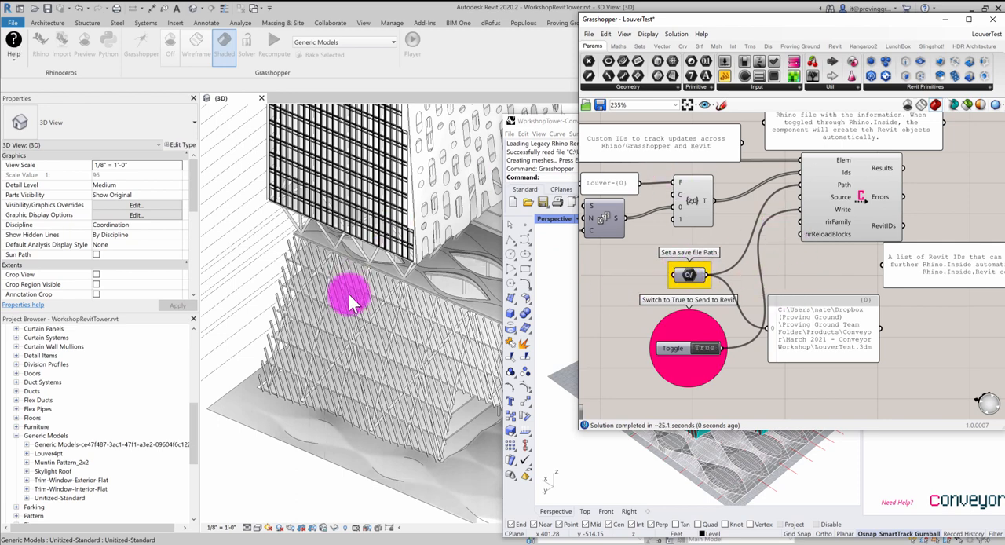
mouse_move(688, 270)
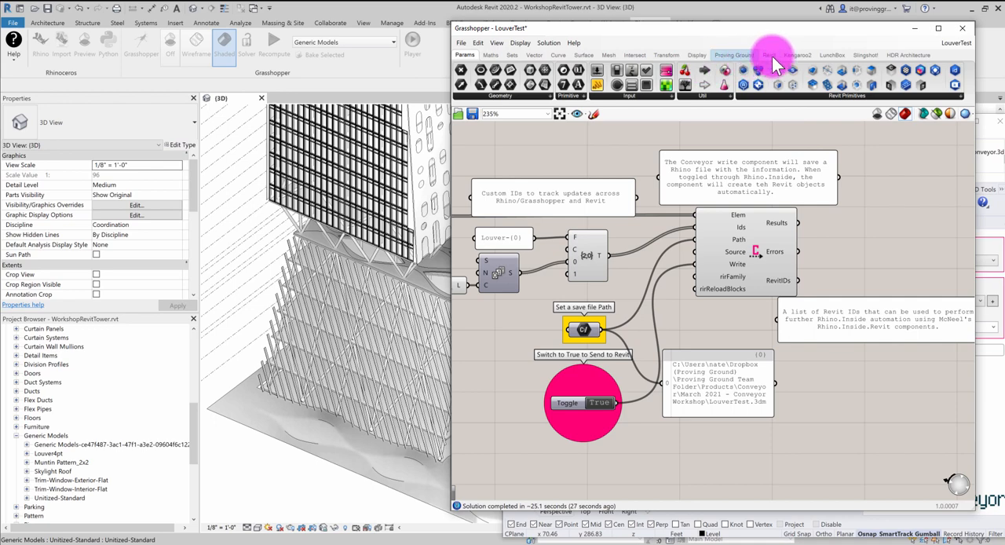
Step: Browse the Proving Ground component tab for the Revit element components
left_click(735, 53)
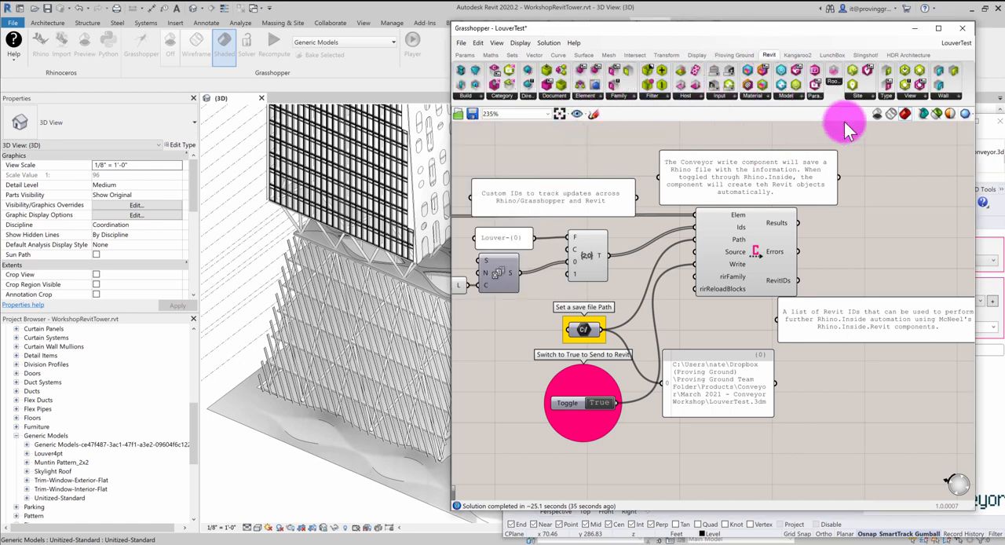
mouse_move(584, 87)
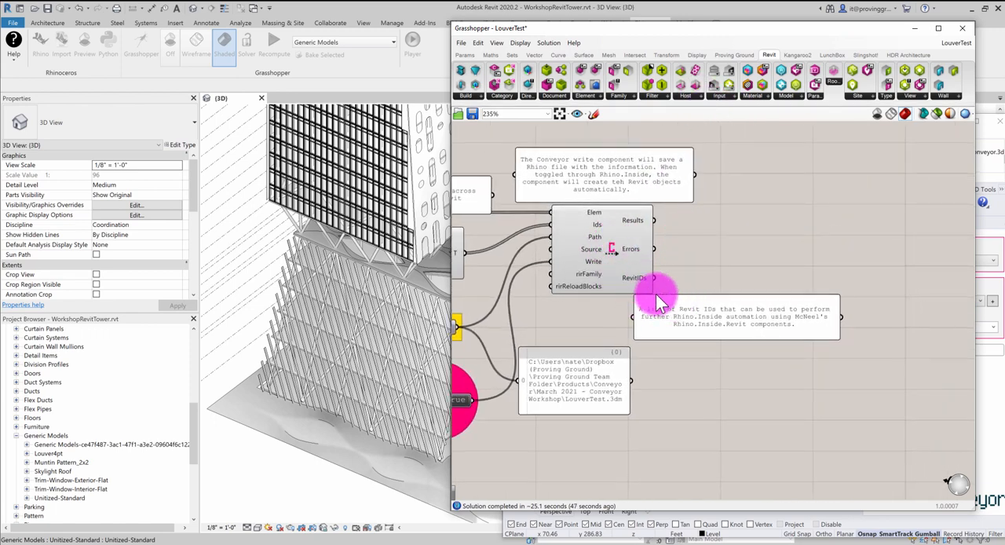
mouse_move(563, 233)
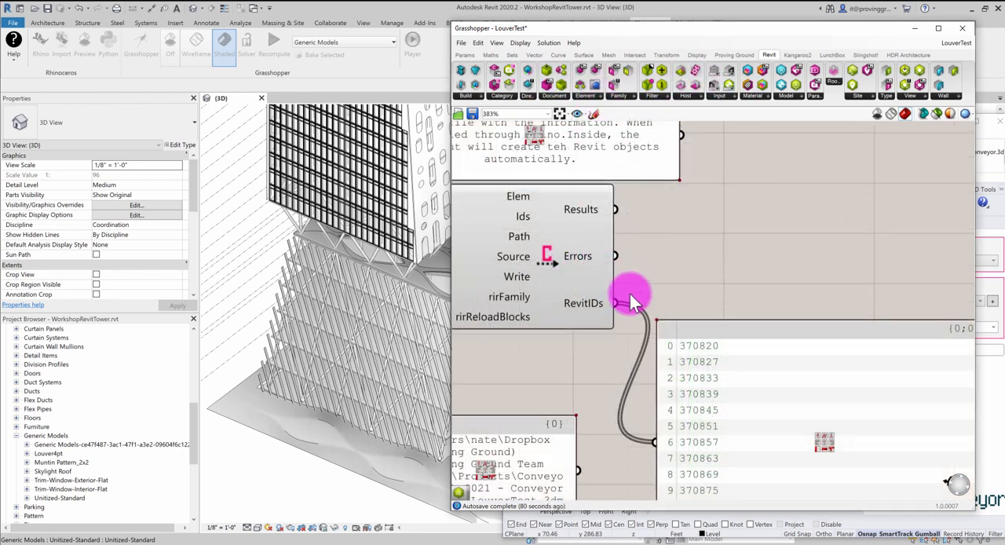
mouse_move(538, 299)
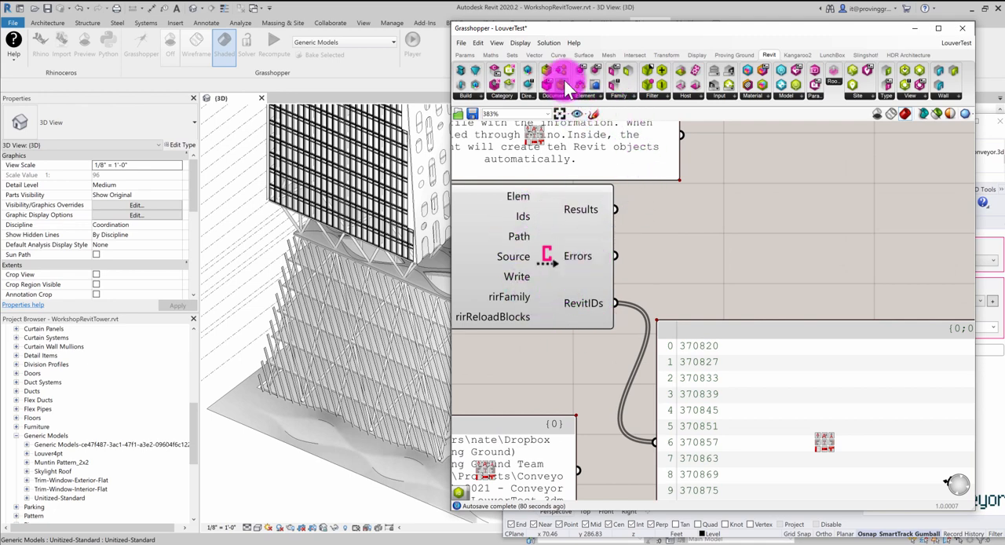
mouse_move(710, 116)
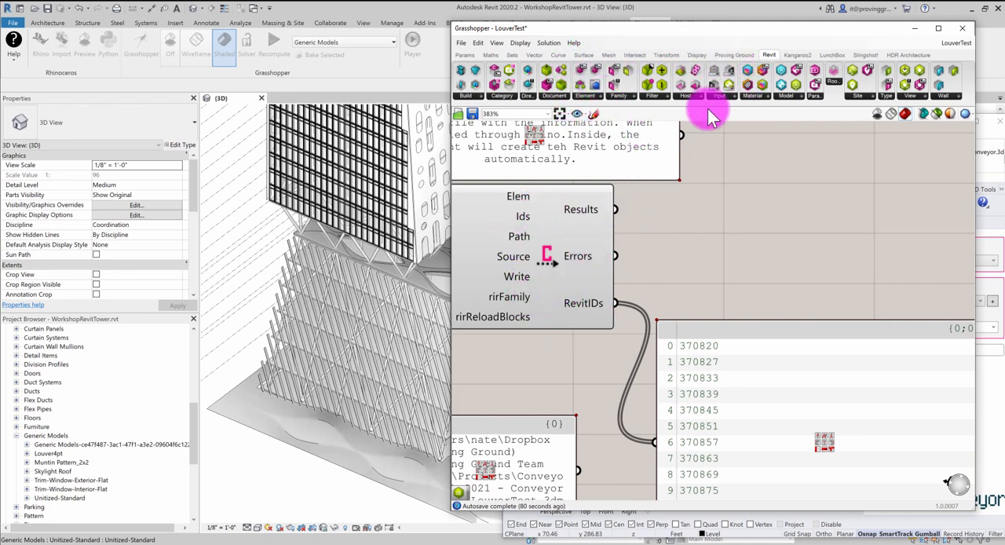
mouse_move(579, 301)
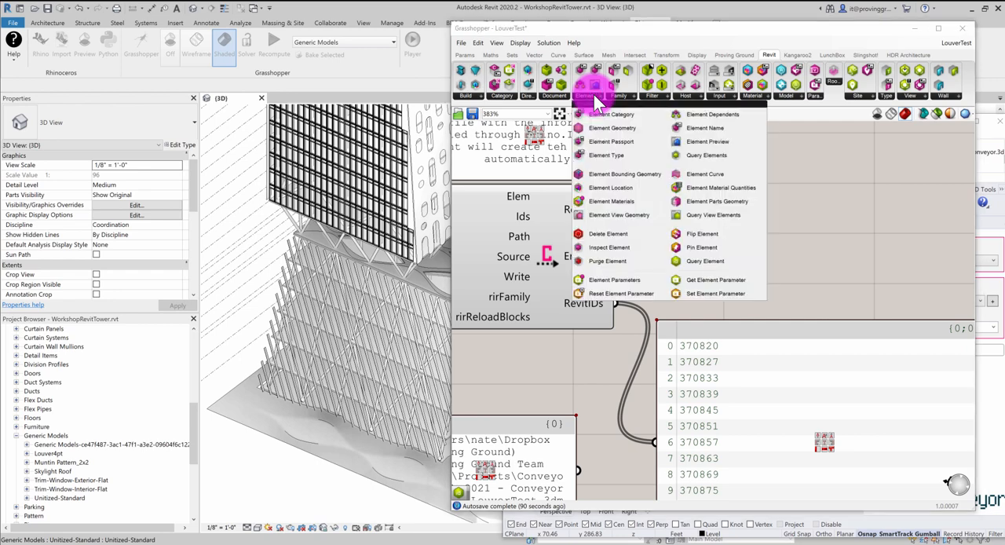
mouse_move(611, 113)
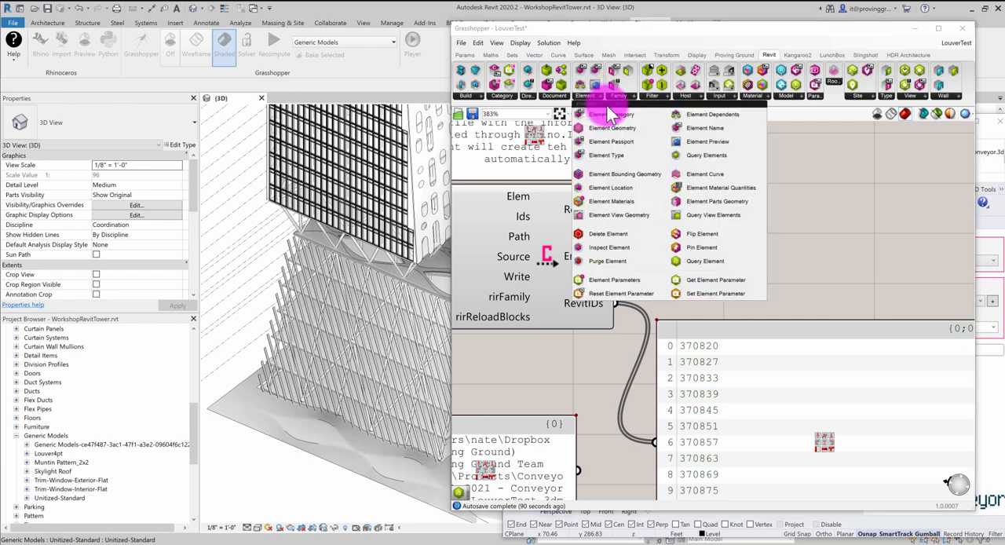
mouse_move(705, 261)
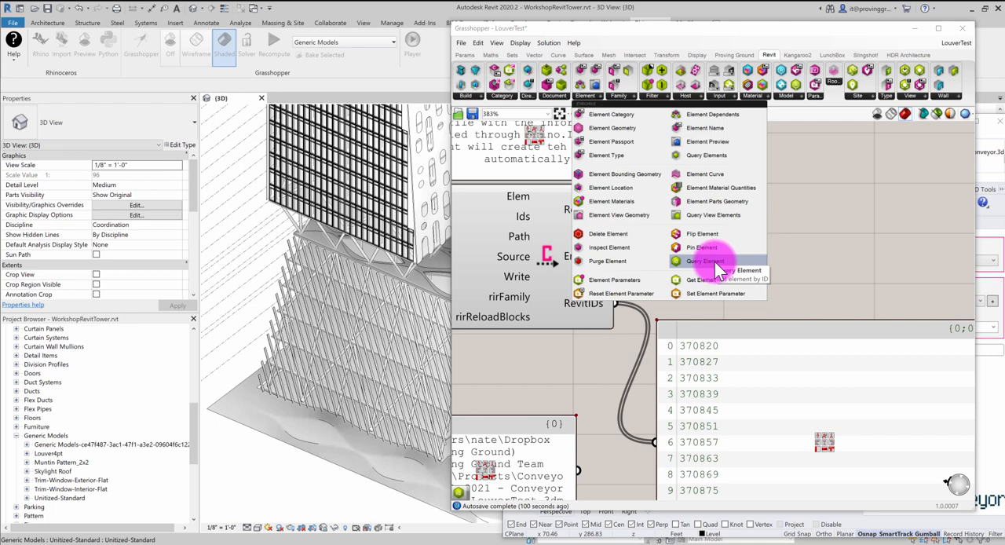
Step: Place the Element component beside the RevitIDs output to resolve Louver4pt references
left_click(703, 260)
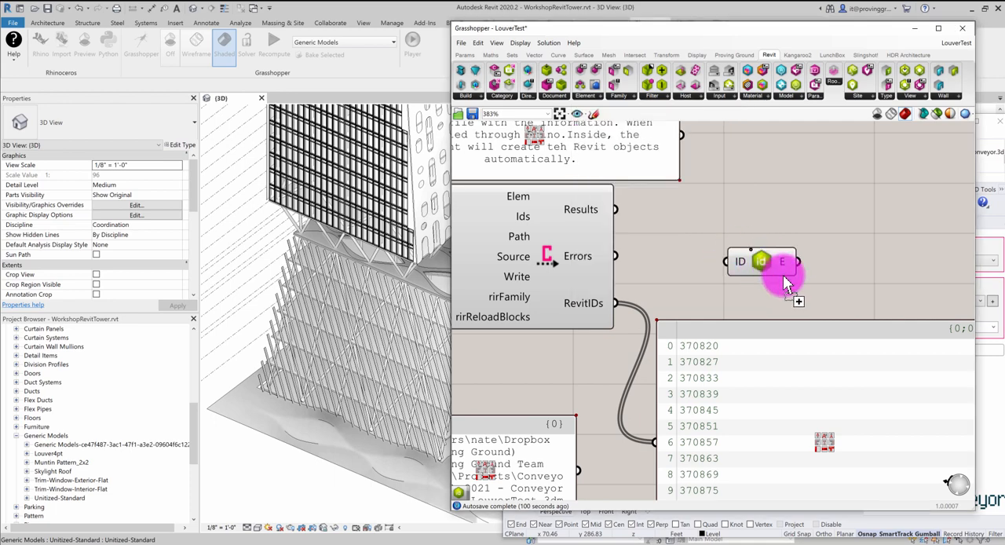
left_click_drag(762, 261, 767, 242)
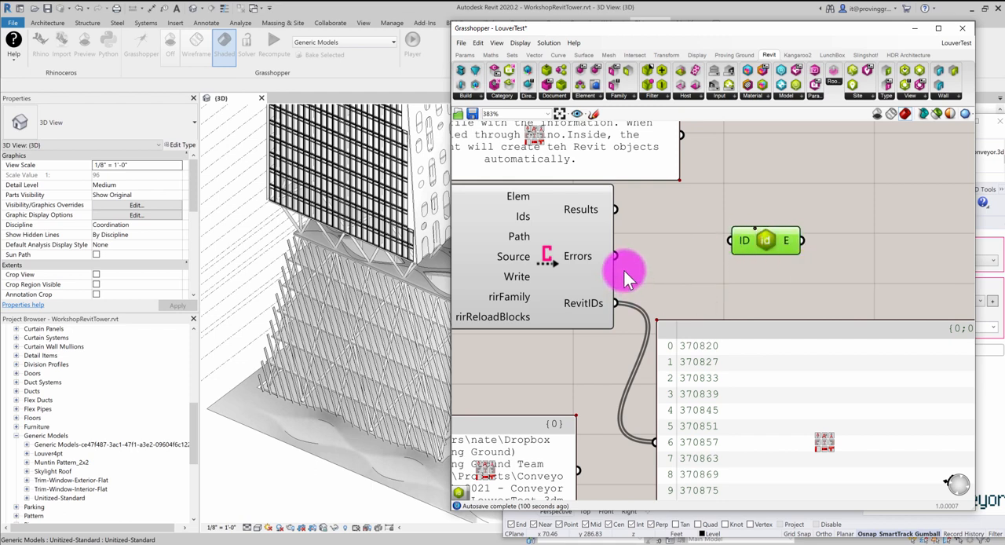
mouse_move(412, 322)
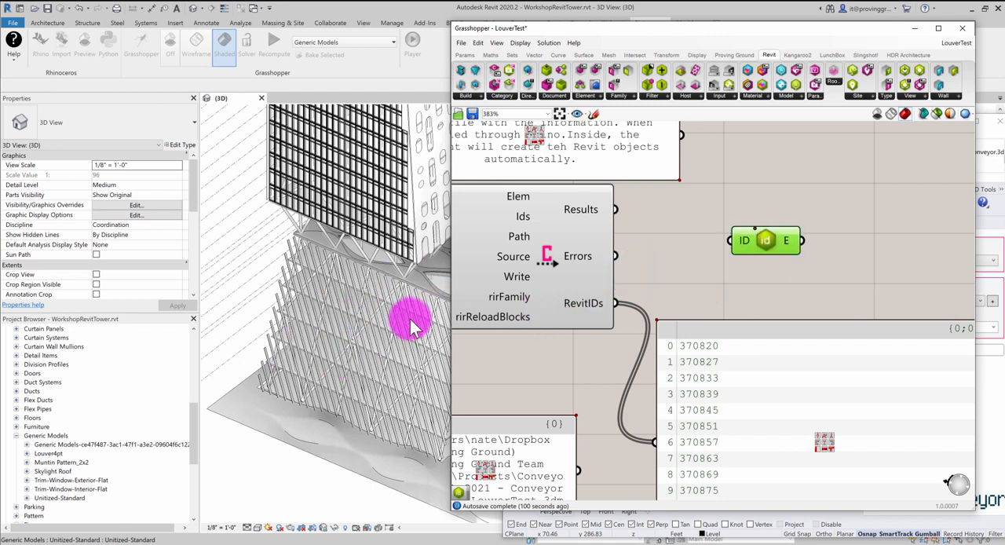
mouse_move(612, 307)
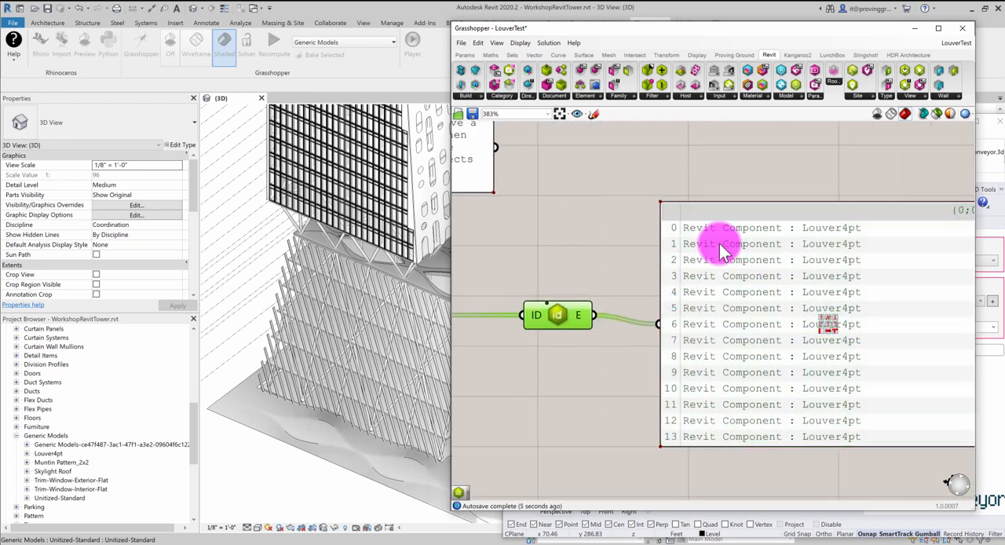
mouse_move(809, 235)
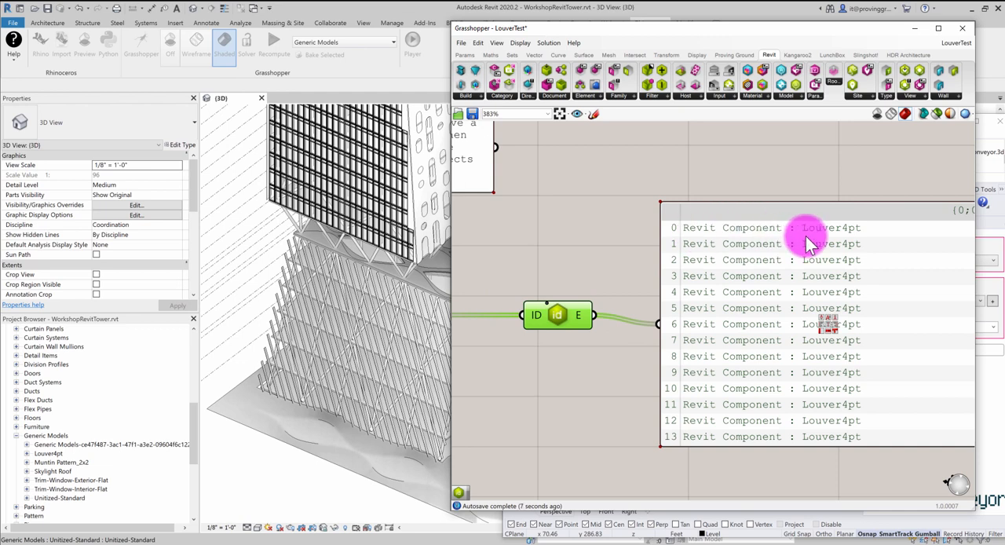
mouse_move(746, 141)
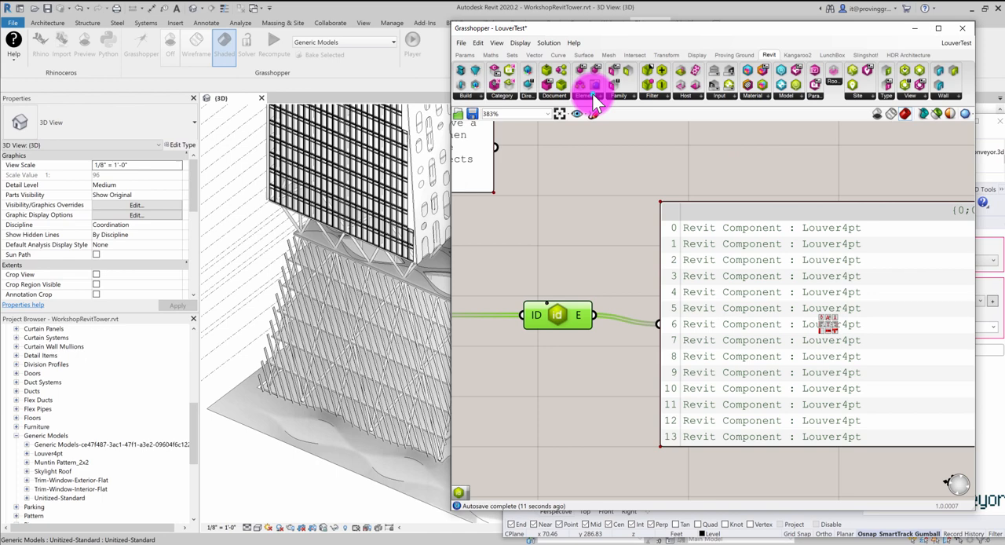
Step: Add Element Parameters to list the louver parameter keys such as Lining Thickness and Rhino Layer
left_click(586, 74)
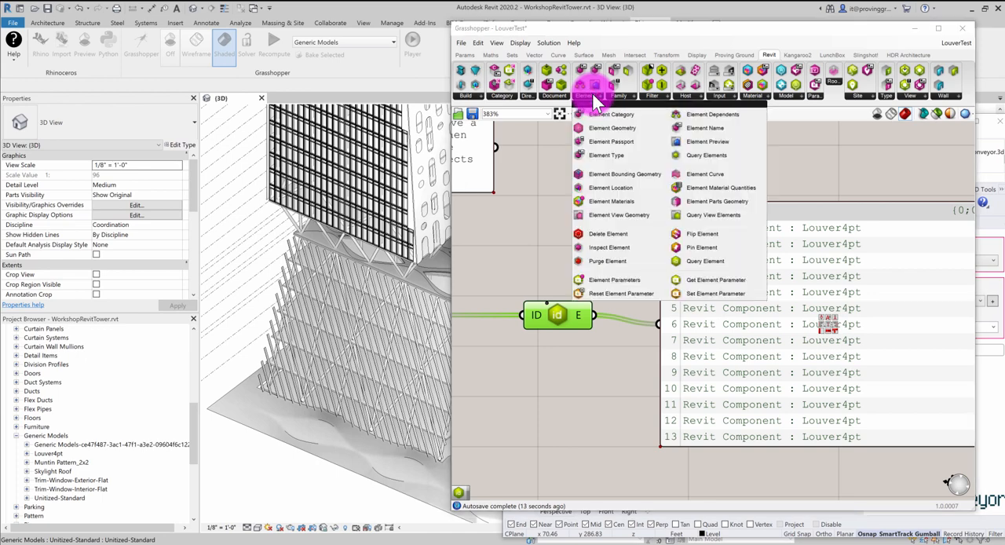
mouse_move(628, 279)
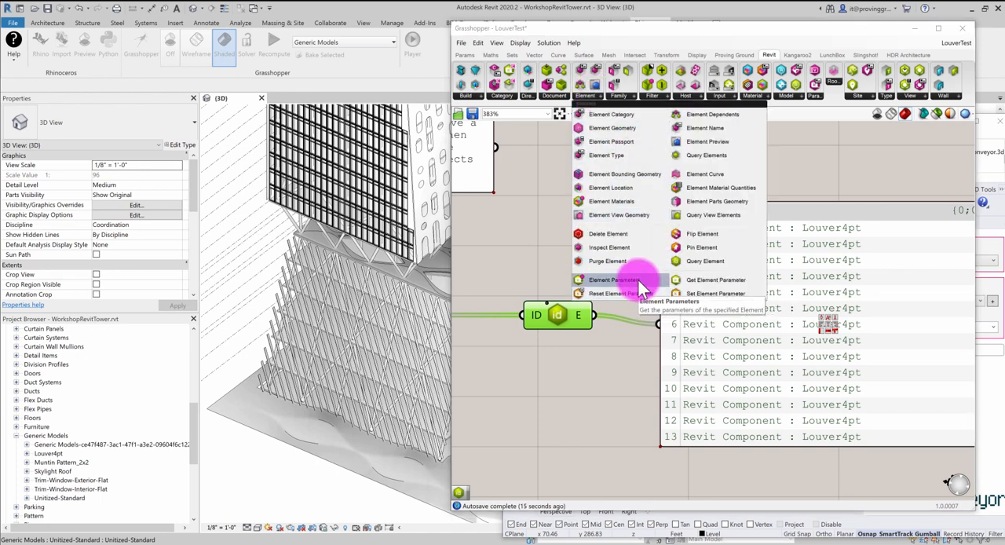
left_click(612, 279)
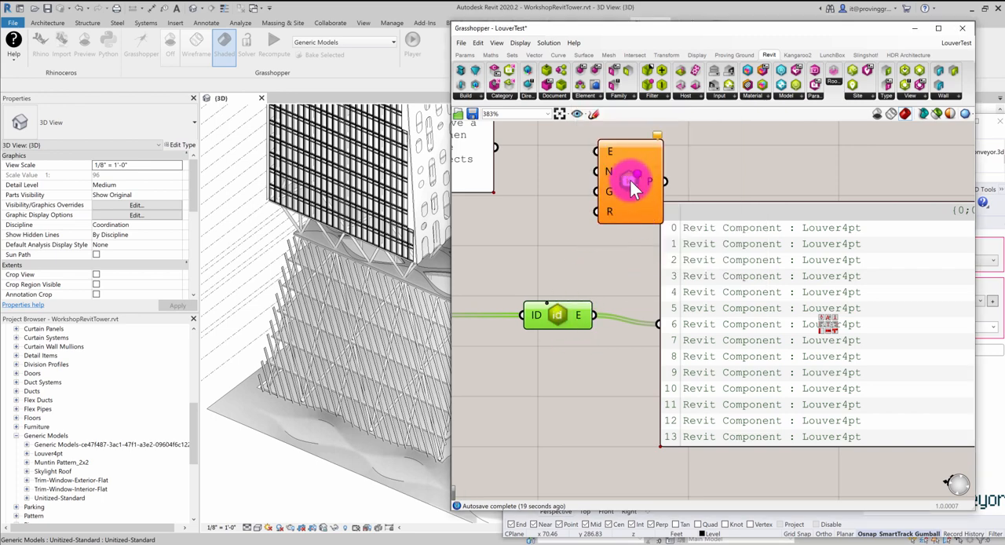
left_click(578, 314)
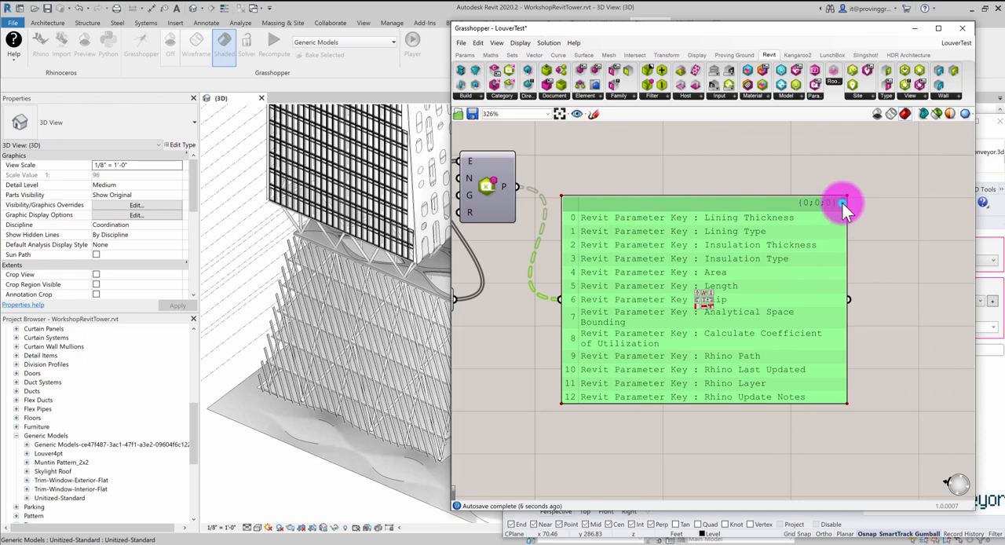
mouse_move(773, 241)
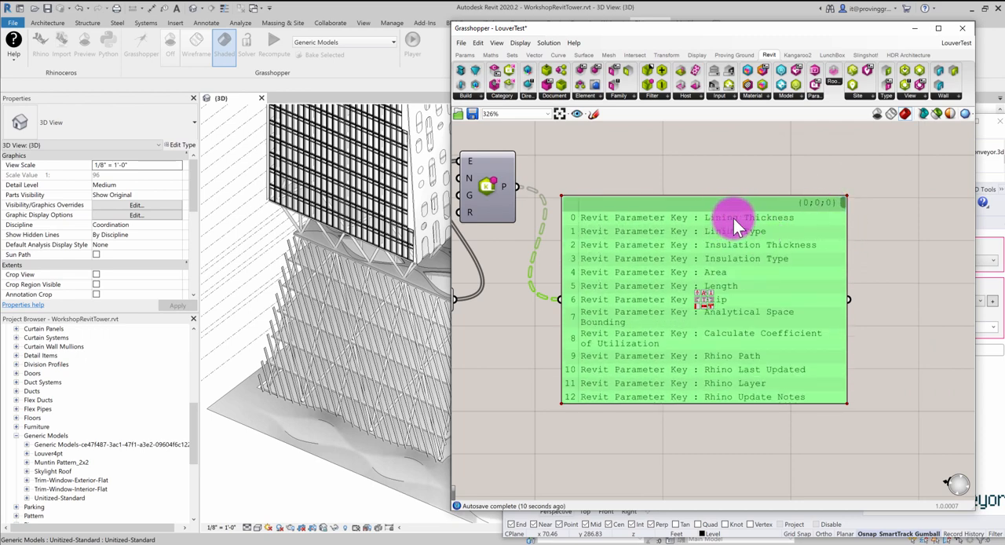
mouse_move(738, 245)
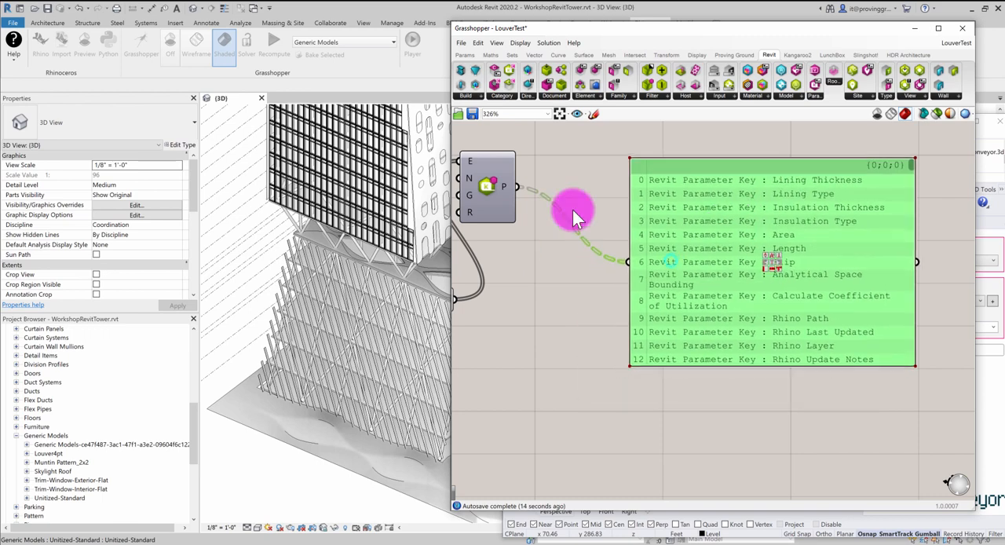
left_click_drag(490, 186, 520, 235)
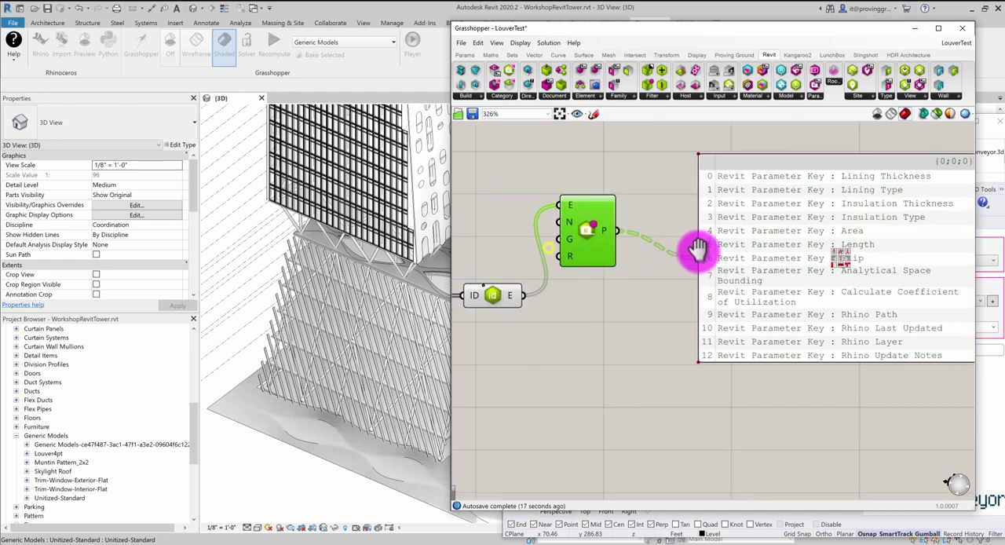
scroll("down", 3)
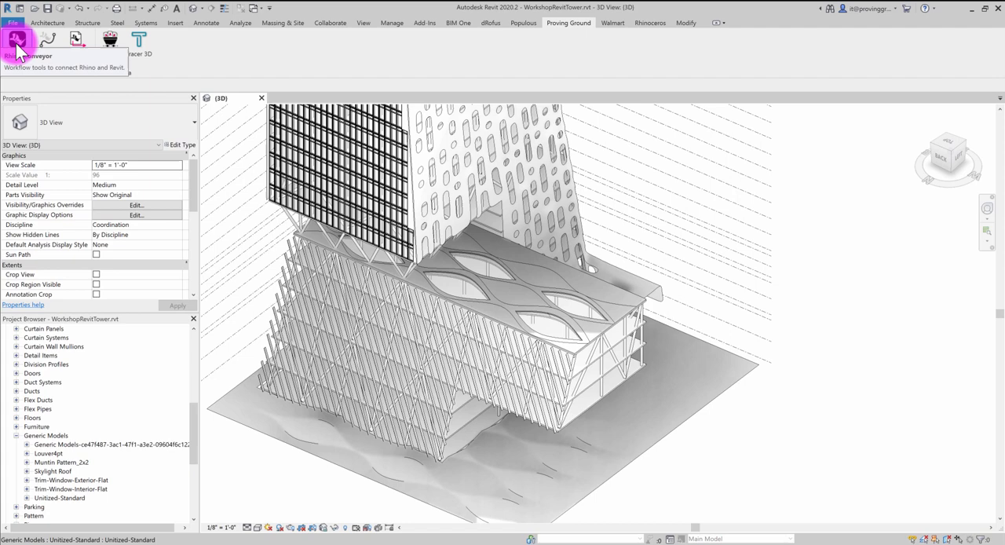
Step: Reopen the Conveyor pane of loaded louver objects, then show the Grasshopper definition beside the facade again
left_click(14, 44)
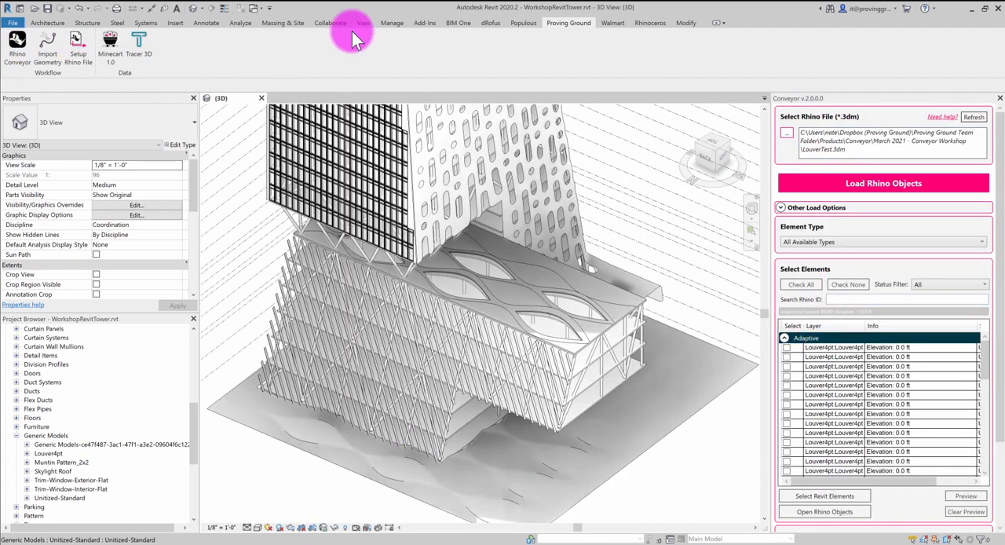
mouse_move(651, 25)
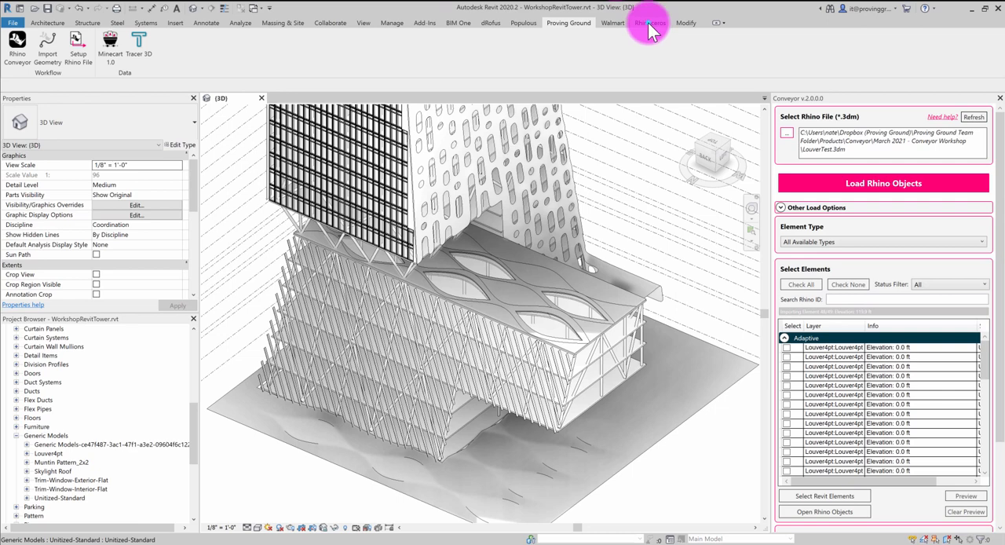
left_click(645, 22)
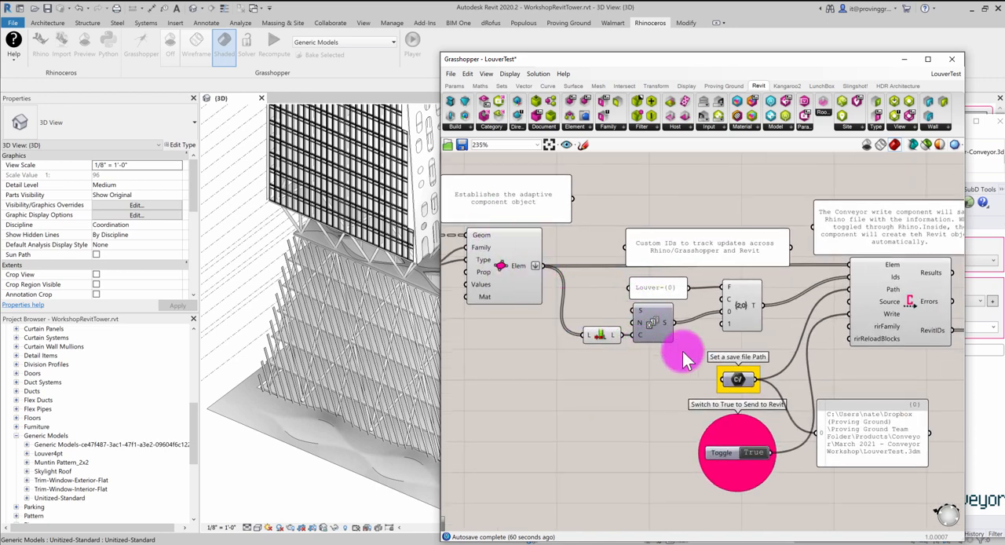
mouse_move(782, 348)
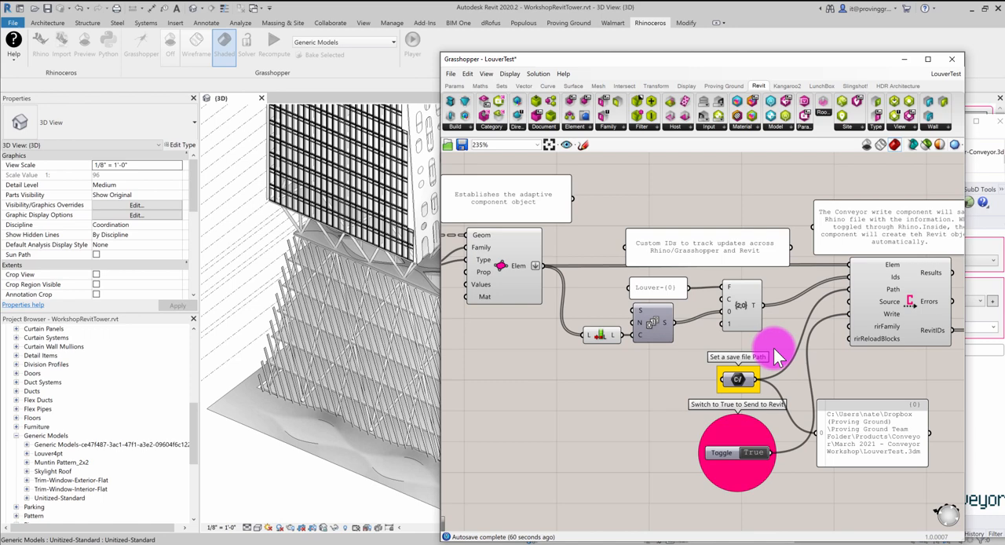
scroll("down", 3)
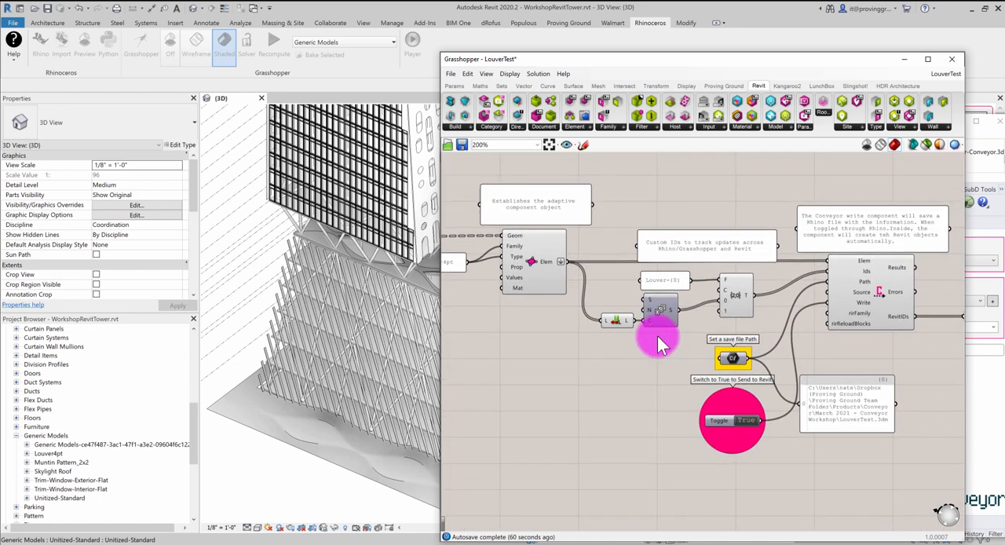
mouse_move(794, 296)
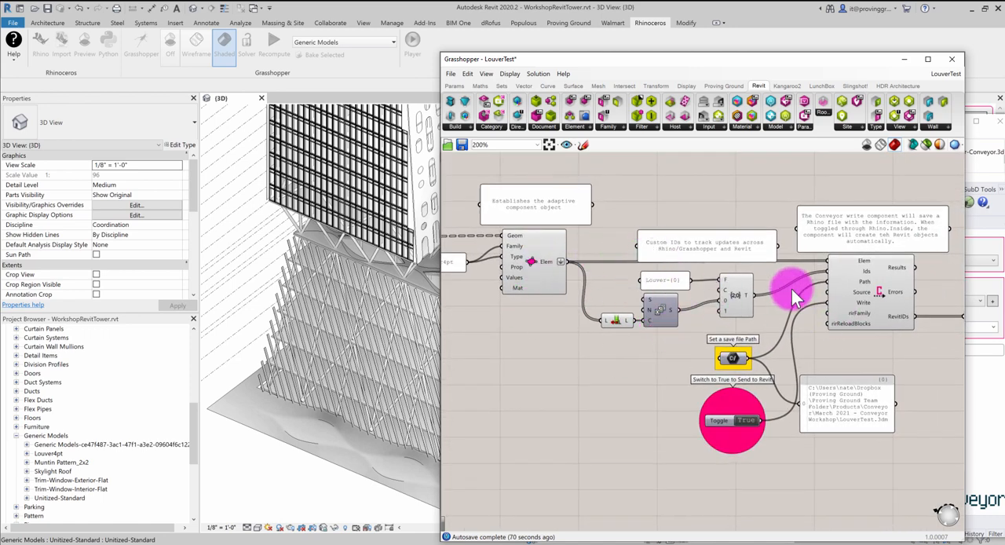